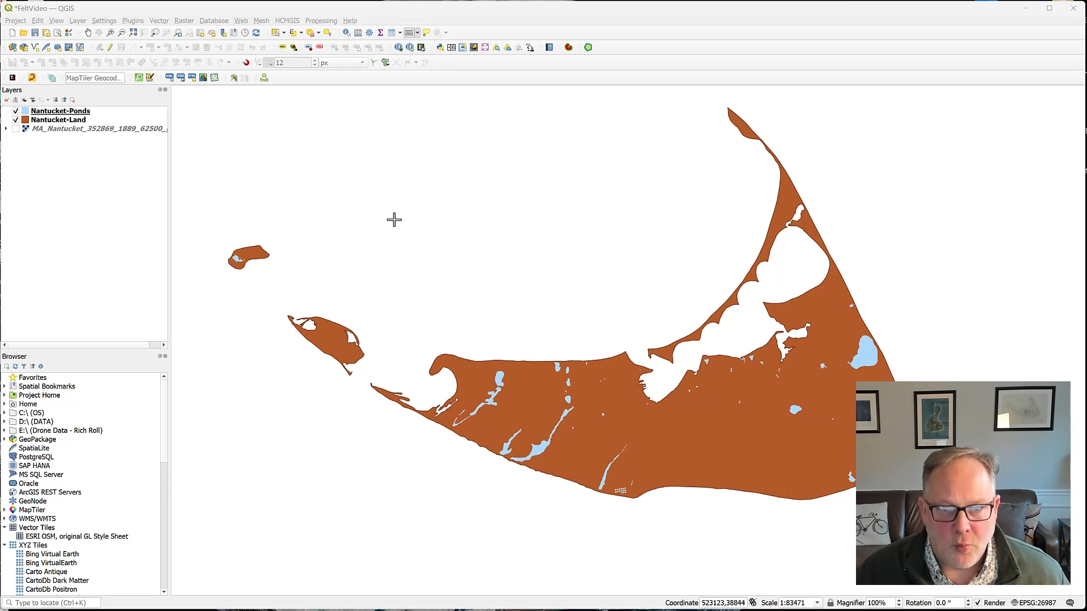
{"action": "mouse_move", "coordinate": [415, 225]}
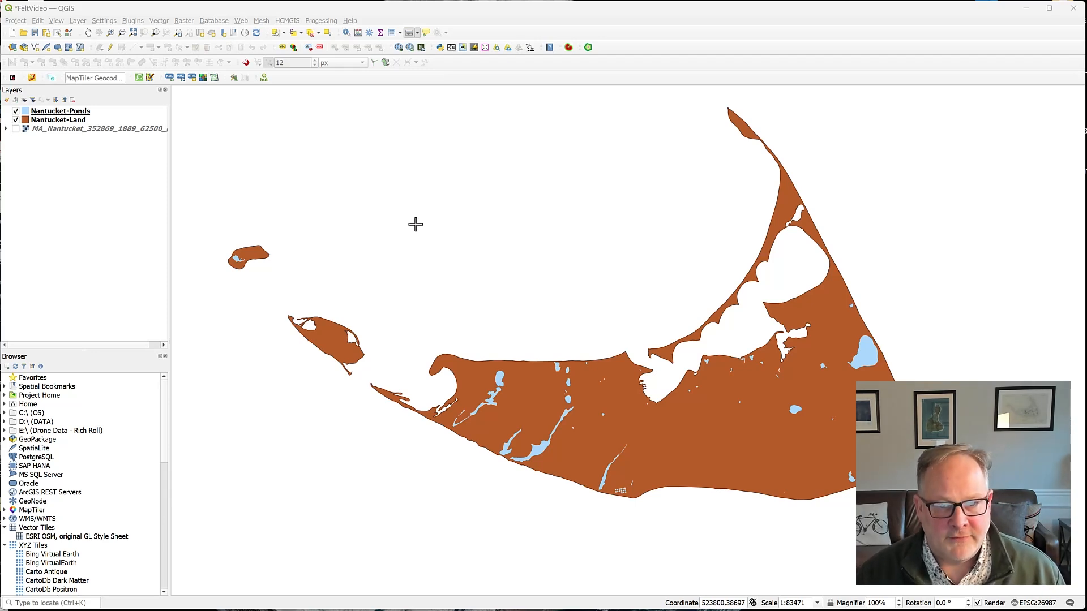
{"action": "mouse_move", "coordinate": [696, 450]}
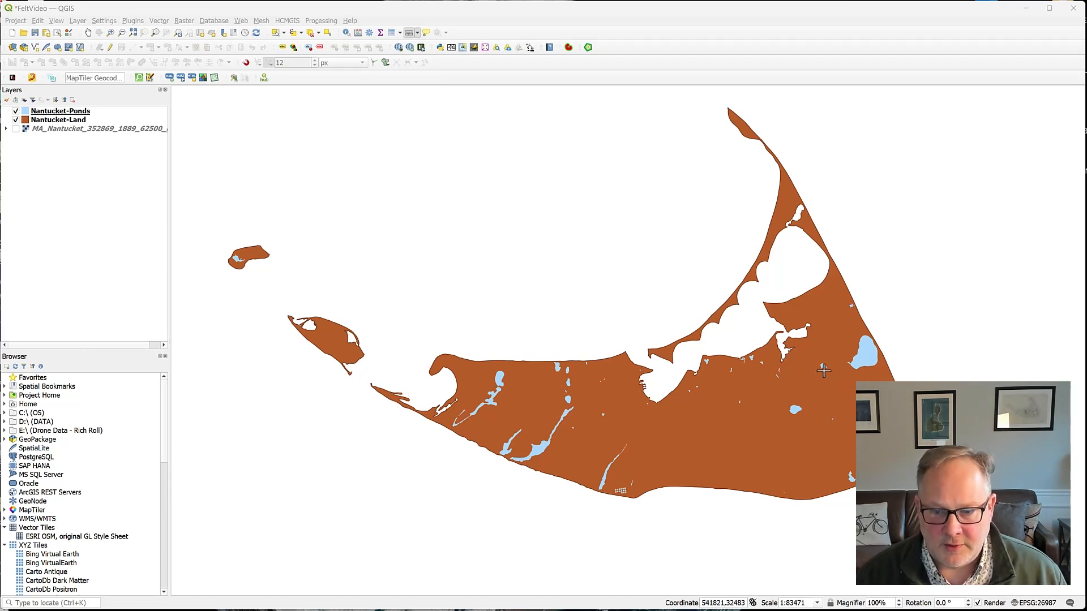
{"action": "mouse_move", "coordinate": [692, 428]}
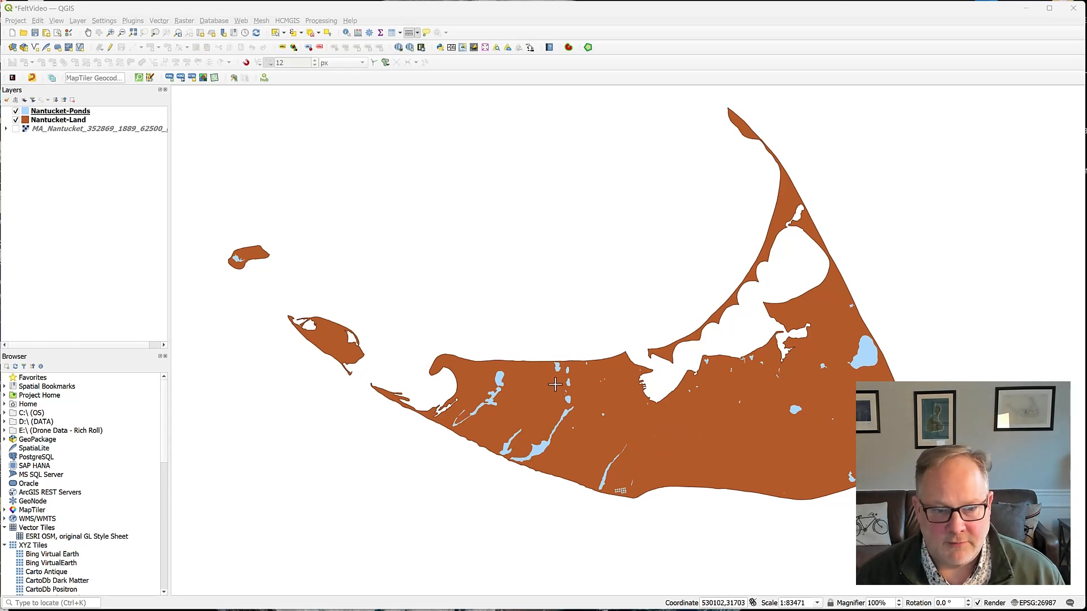
{"action": "mouse_move", "coordinate": [311, 331]}
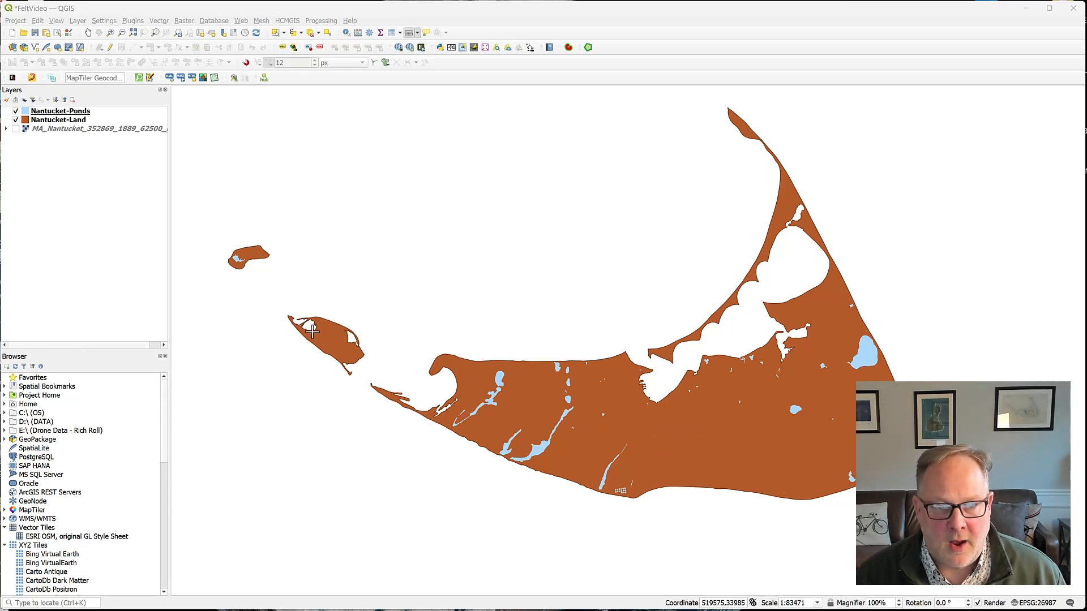
{"action": "mouse_move", "coordinate": [525, 330]}
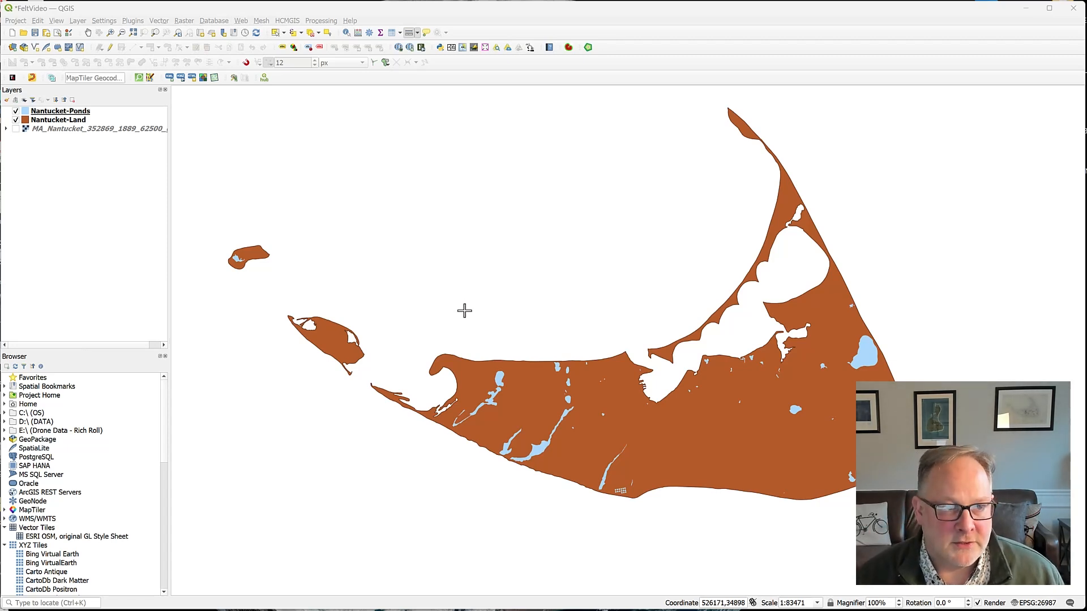
{"action": "mouse_move", "coordinate": [516, 305]}
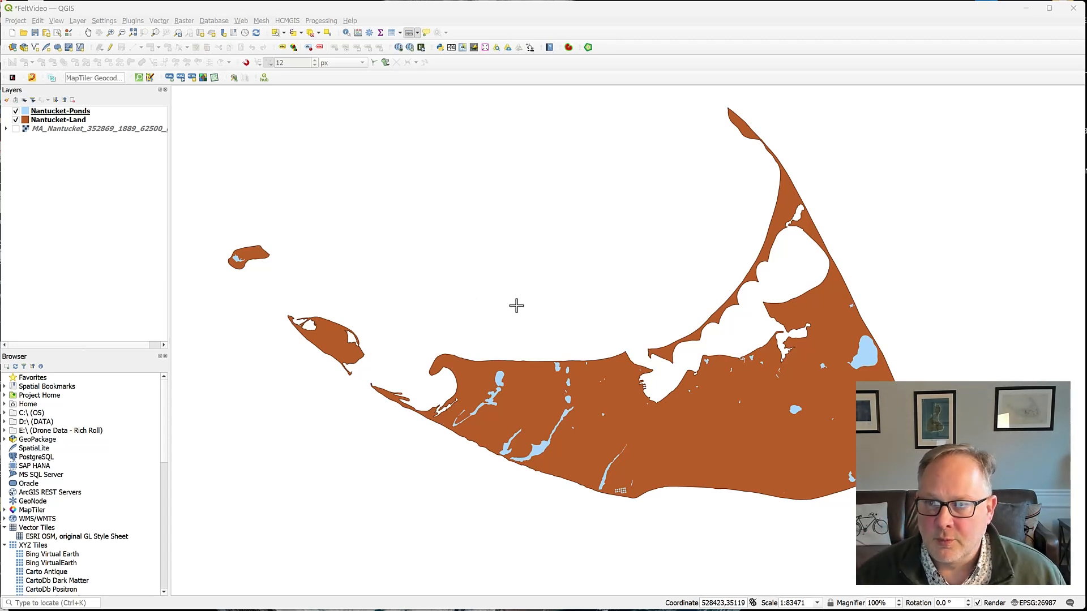
{"action": "mouse_move", "coordinate": [750, 232]}
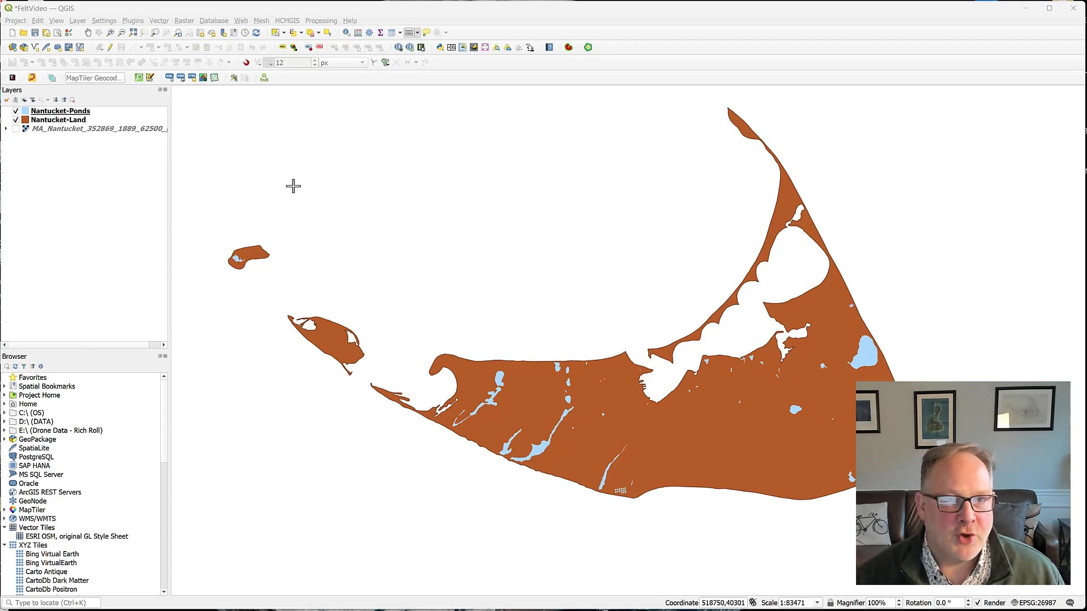
{"action": "mouse_move", "coordinate": [524, 183]}
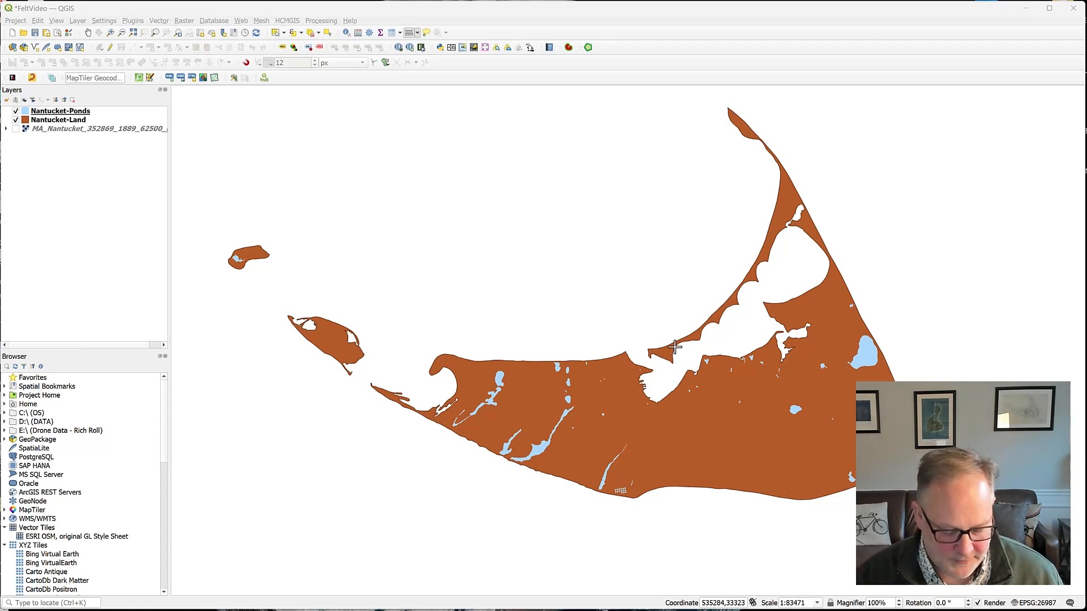
{"action": "mouse_move", "coordinate": [630, 173]}
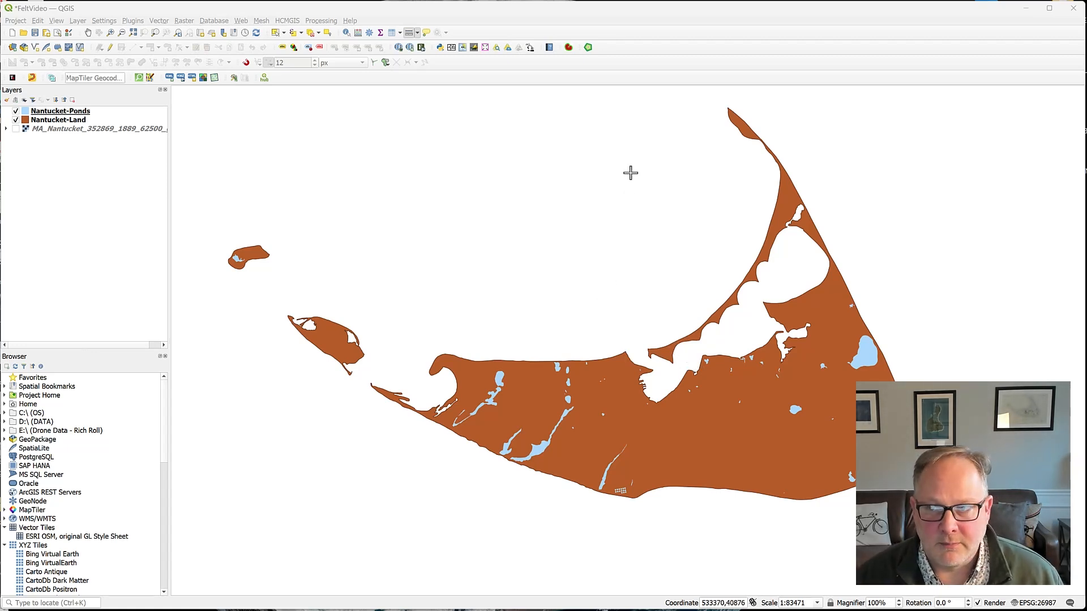
{"action": "mouse_move", "coordinate": [592, 169]}
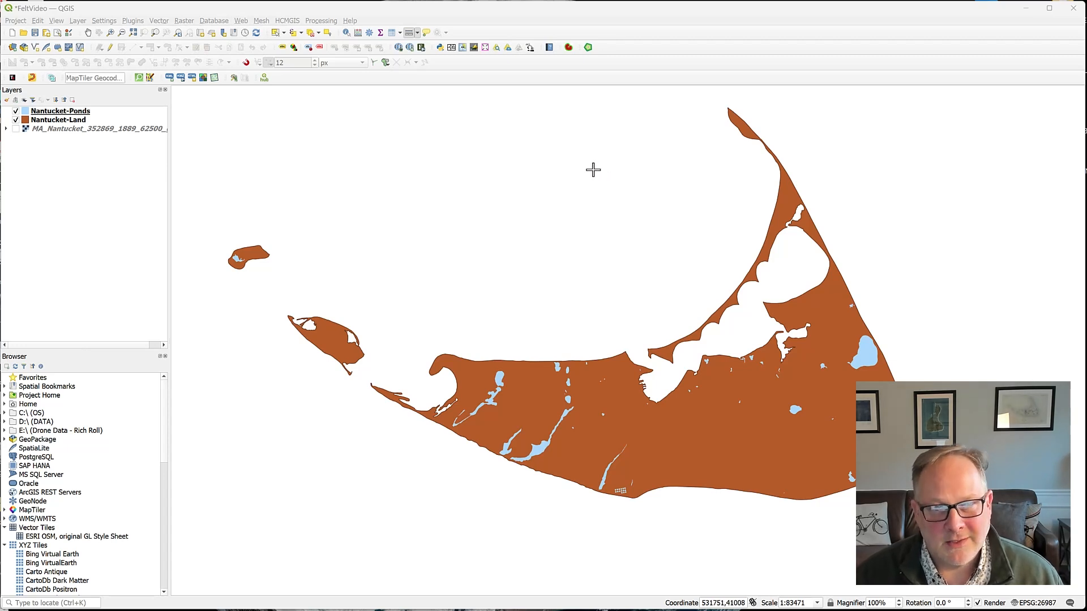
{"action": "mouse_move", "coordinate": [578, 146]}
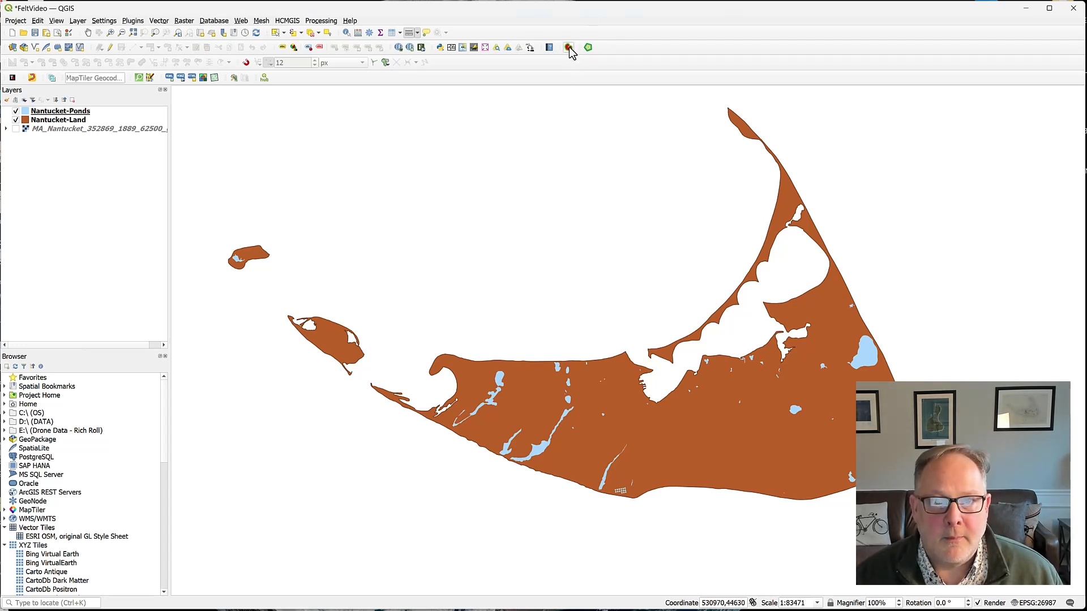
- Start a multi-distance buffer of Nantucket-Land and add distances 15, 31 and 47
{"action": "left_click", "coordinate": [568, 47]}
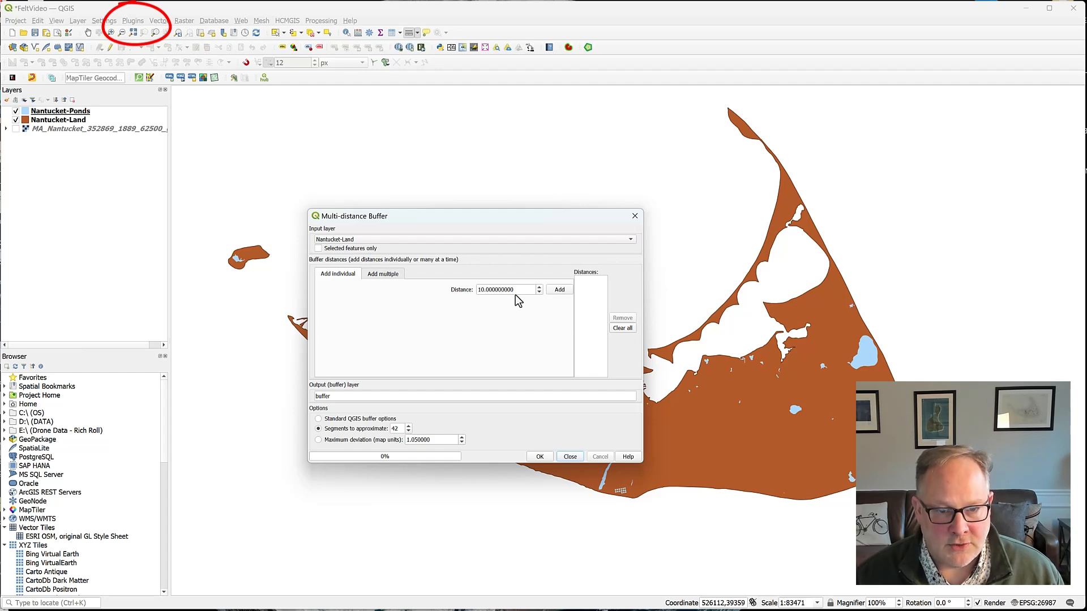
{"action": "triple_click", "coordinate": [504, 290]}
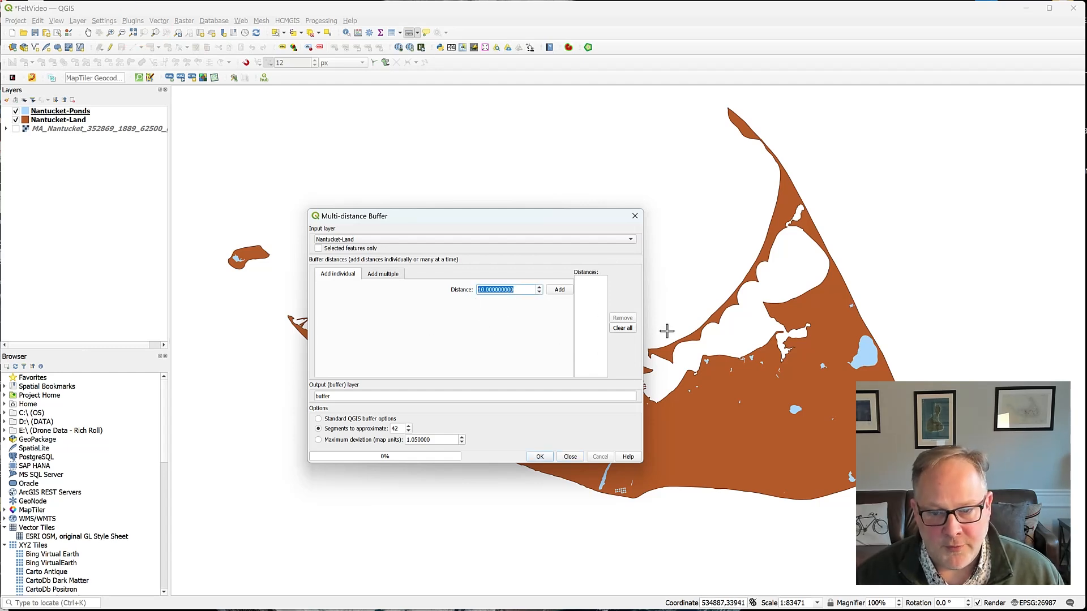
{"action": "mouse_move", "coordinate": [548, 387]}
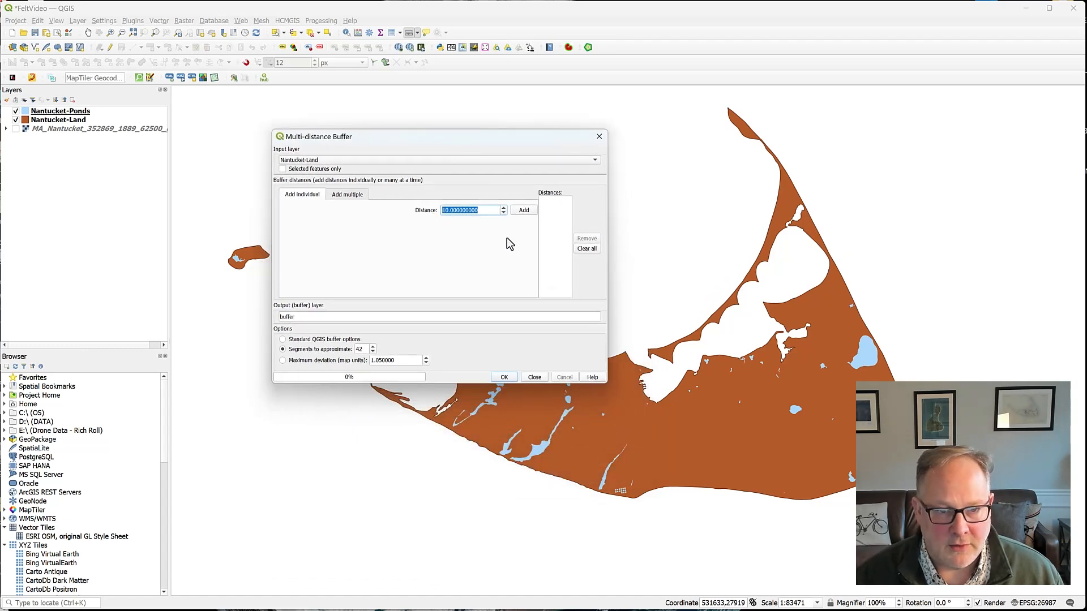
{"action": "mouse_move", "coordinate": [527, 264]}
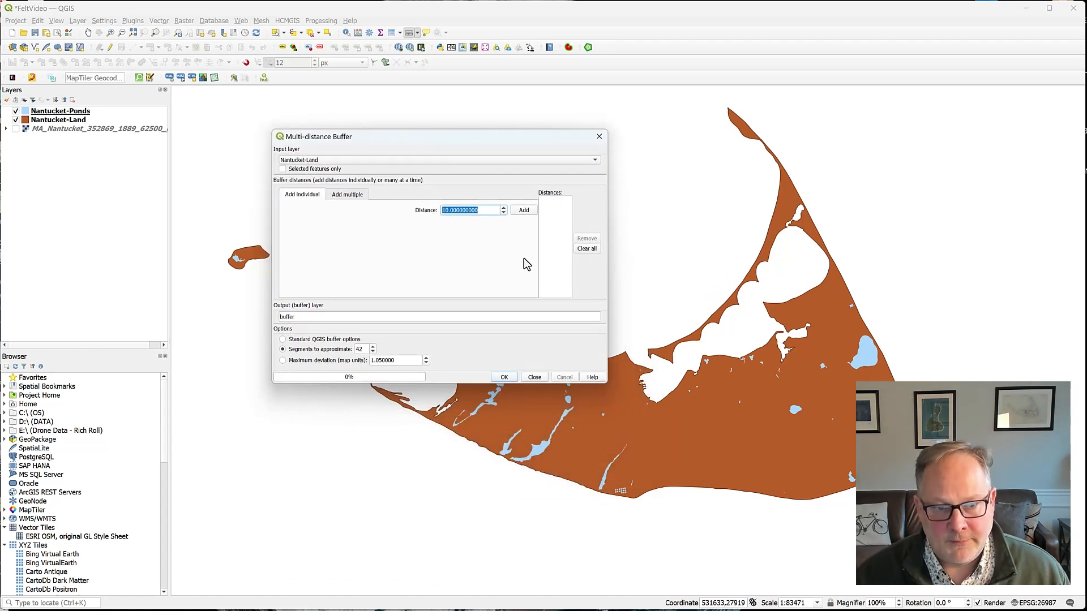
{"action": "type", "text": "15"}
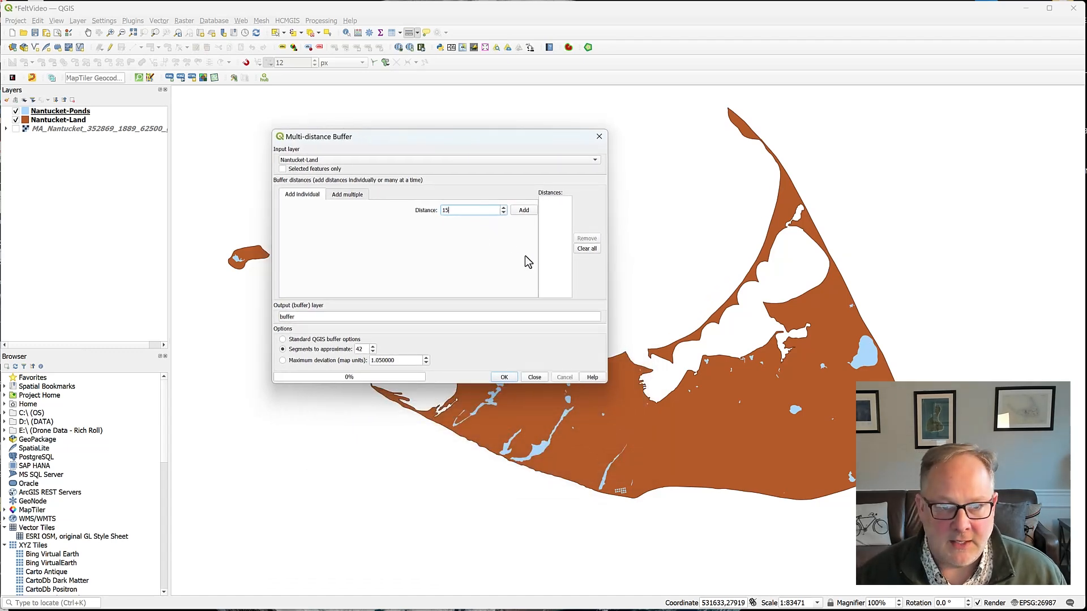
{"action": "left_click", "coordinate": [523, 210]}
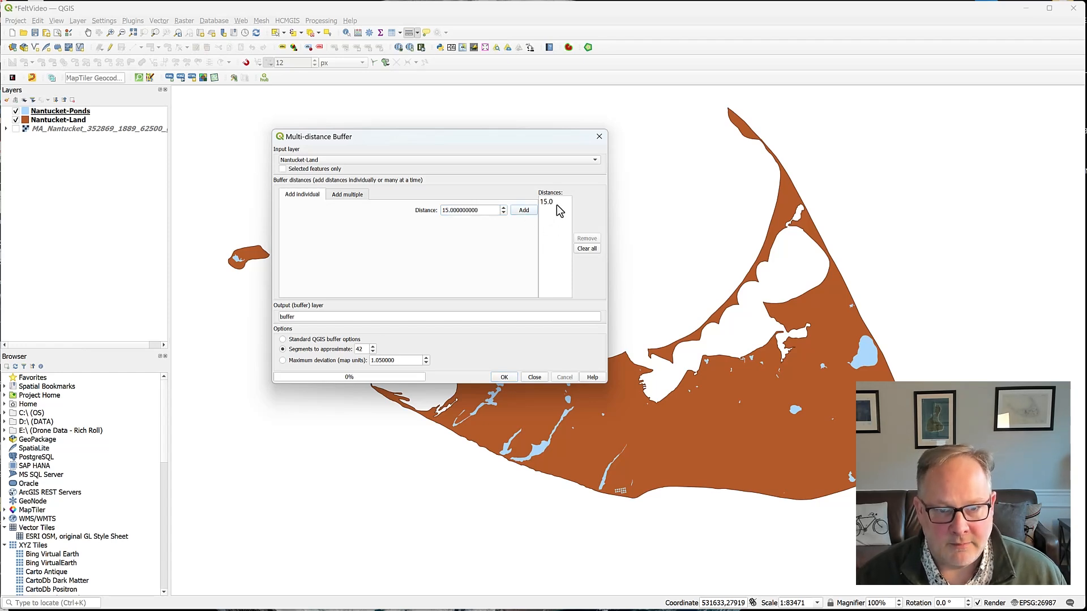
{"action": "mouse_move", "coordinate": [552, 213]}
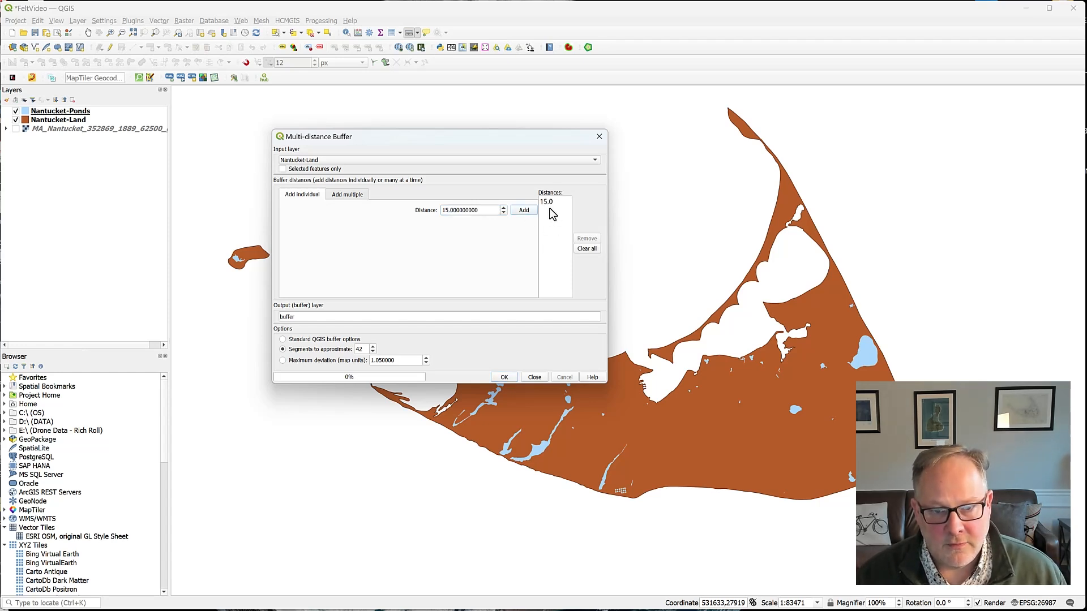
{"action": "left_click", "coordinate": [468, 210]}
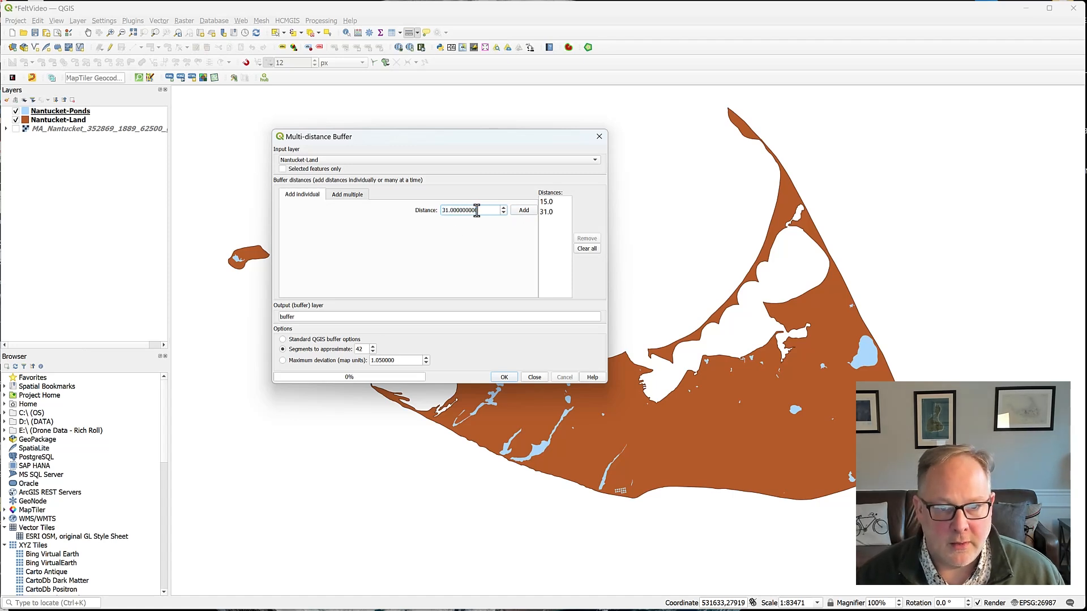
{"action": "left_click", "coordinate": [522, 210]}
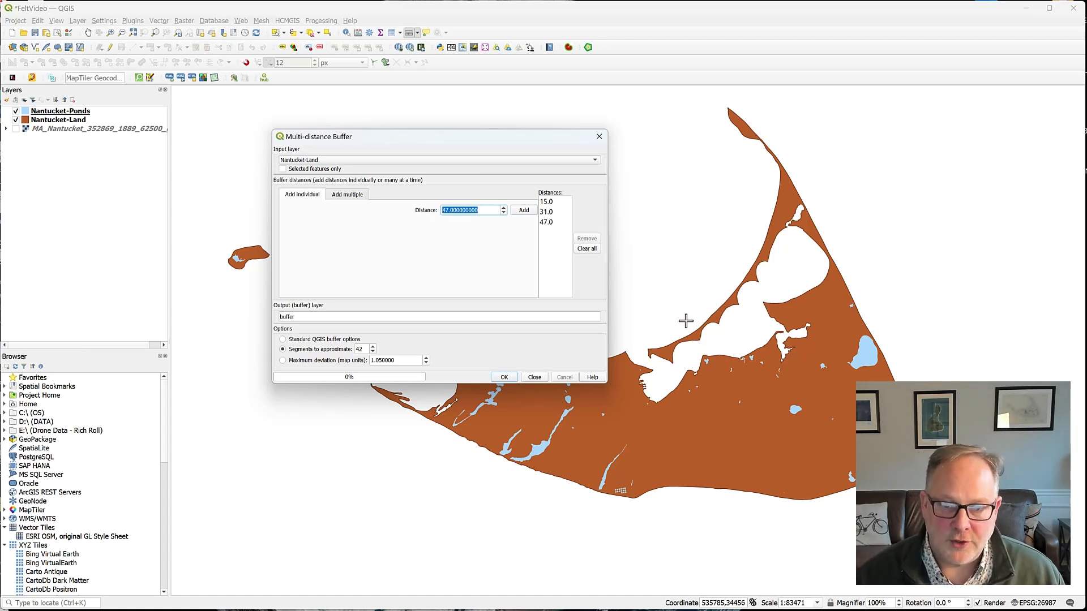
{"action": "mouse_move", "coordinate": [728, 248]}
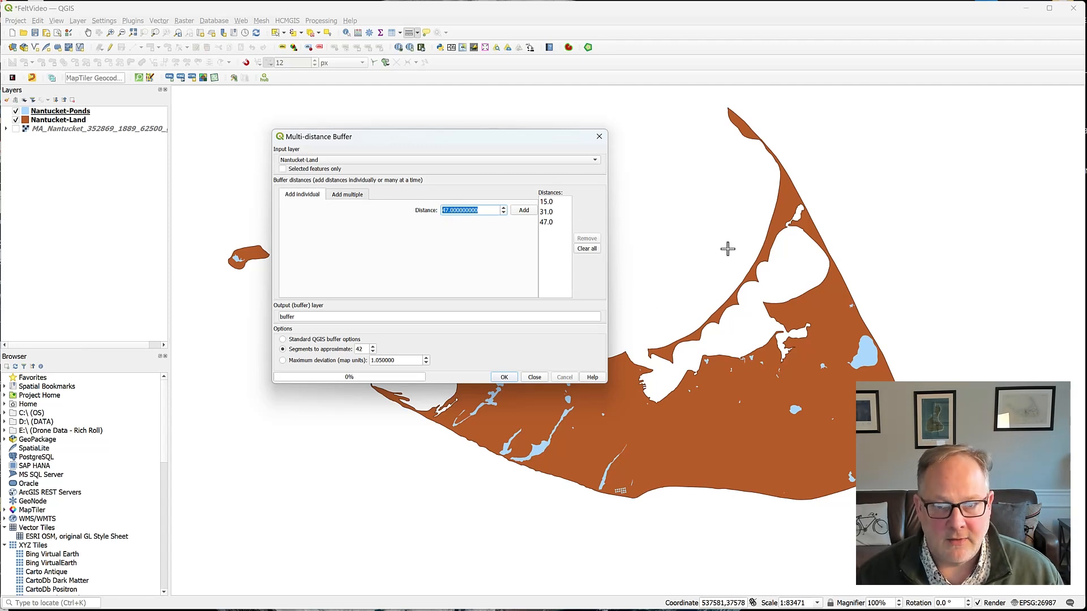
{"action": "mouse_move", "coordinate": [757, 235]}
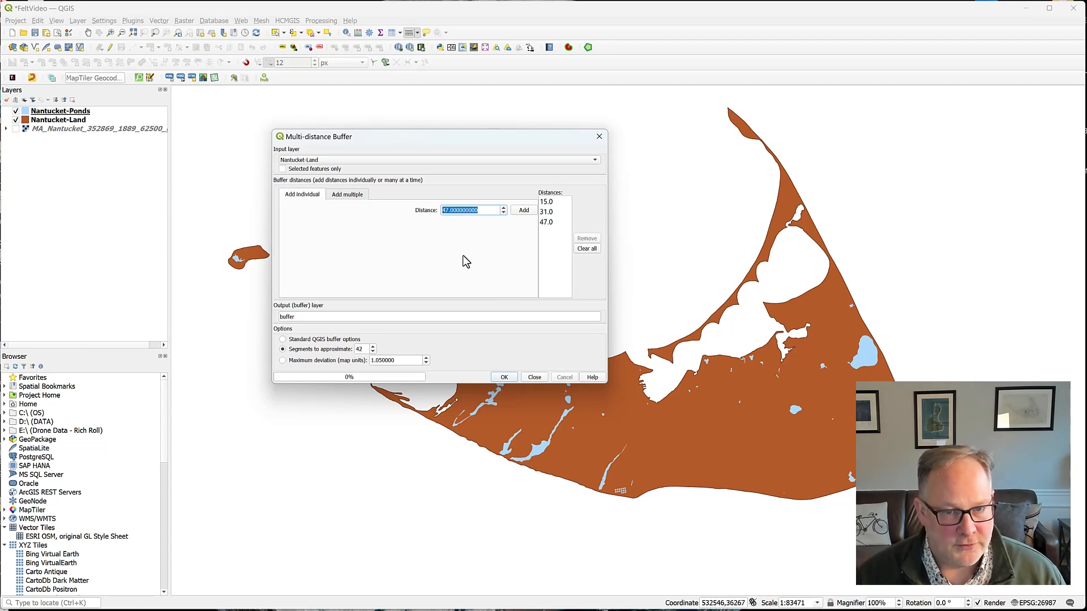
{"action": "mouse_move", "coordinate": [407, 261]}
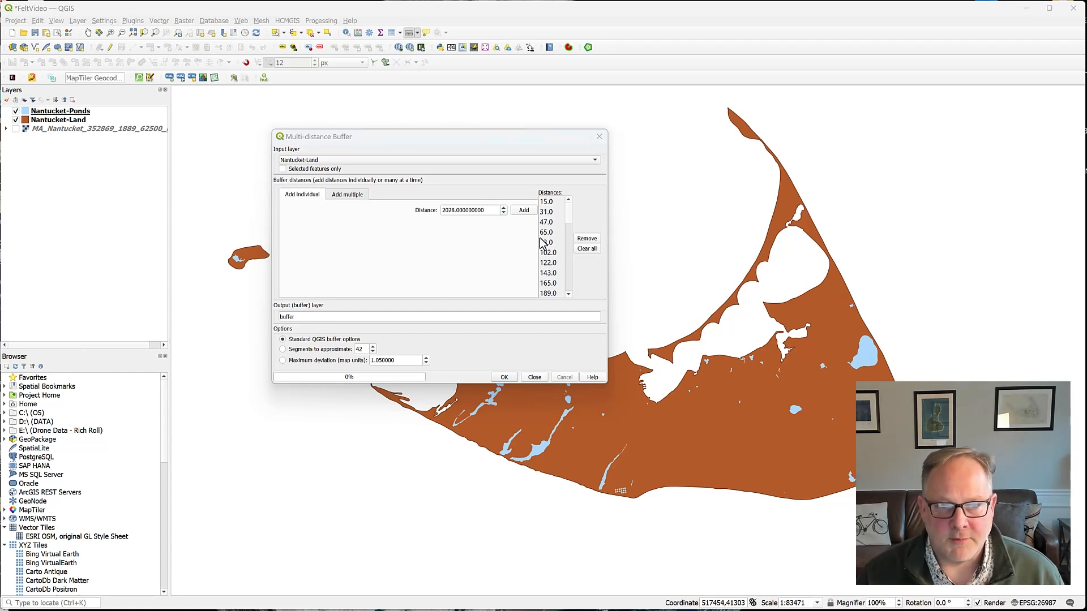
{"action": "mouse_move", "coordinate": [566, 244]}
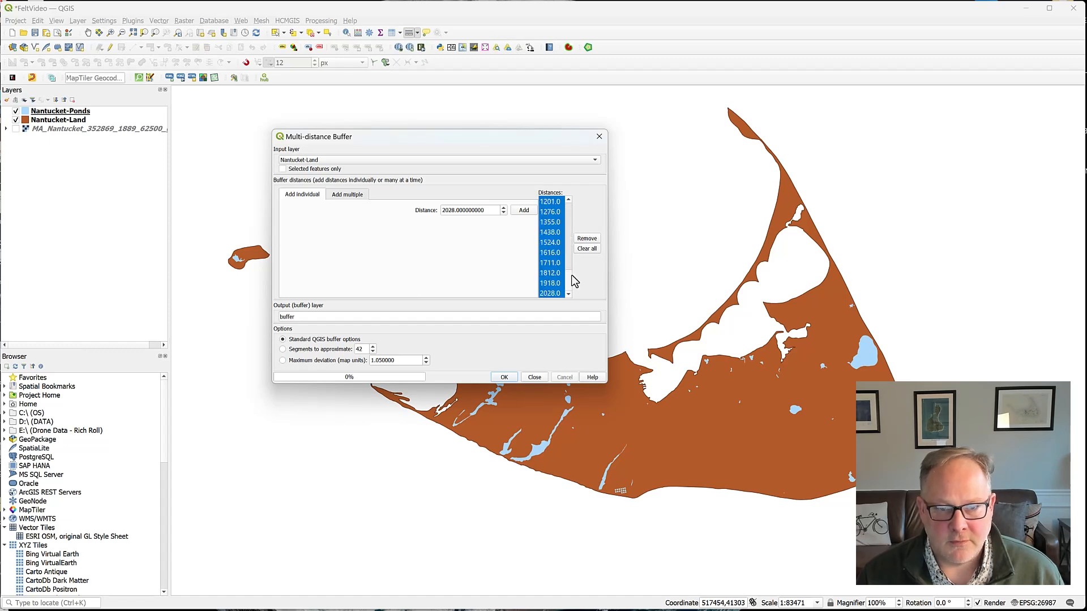
{"action": "mouse_move", "coordinate": [576, 298]}
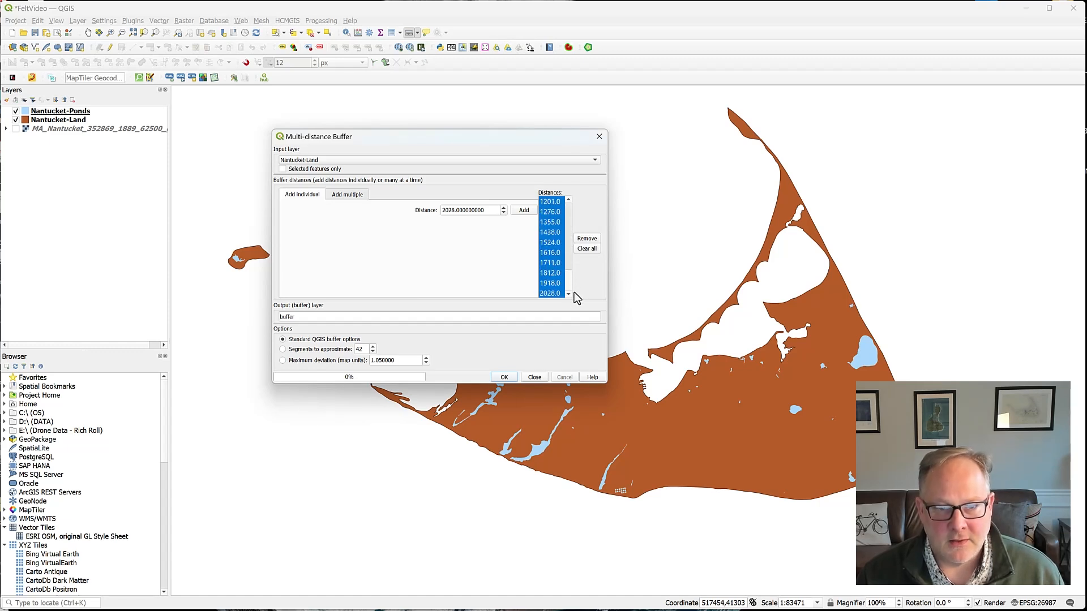
{"action": "mouse_move", "coordinate": [568, 290]}
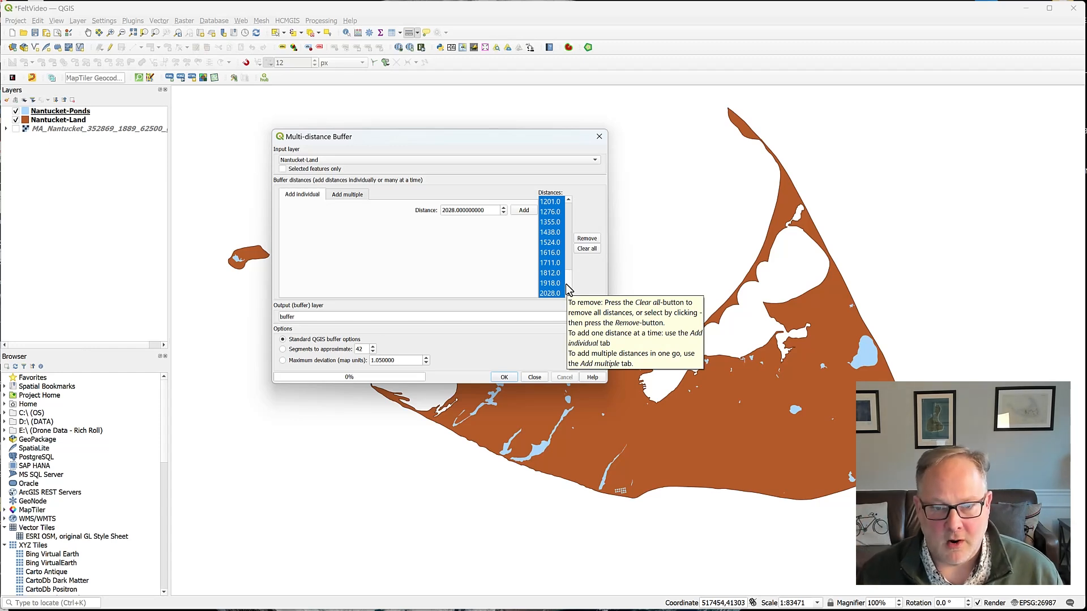
- Run the Nantucket-Land multi-distance buffer with distances from 15 up to 2028
{"action": "left_click", "coordinate": [503, 377]}
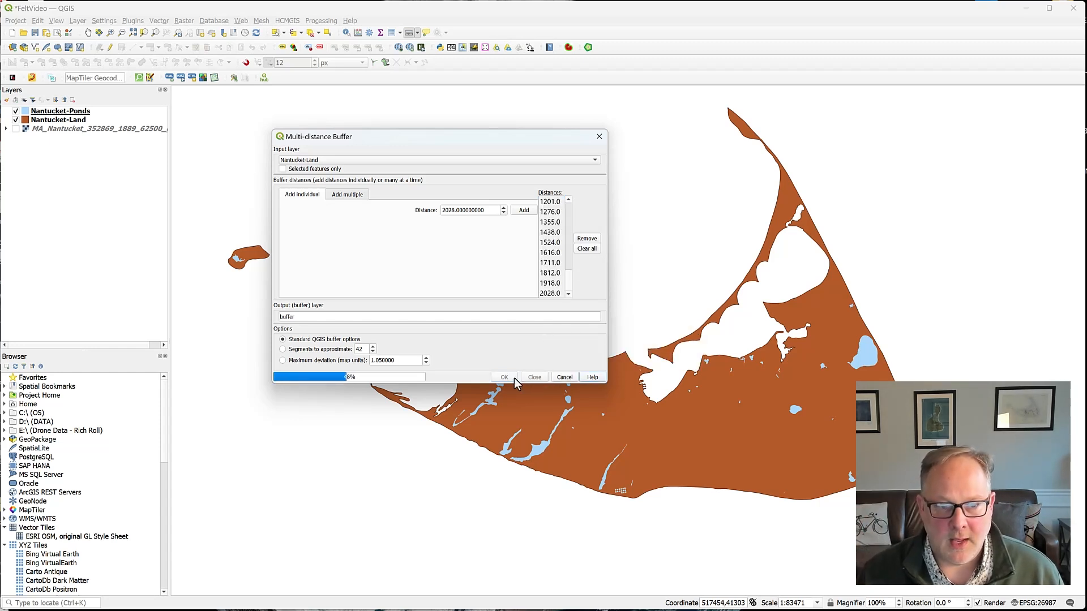
- Let the land buffer layer finish and switch the tool's input to Nantucket-Ponds
{"action": "left_click", "coordinate": [504, 377]}
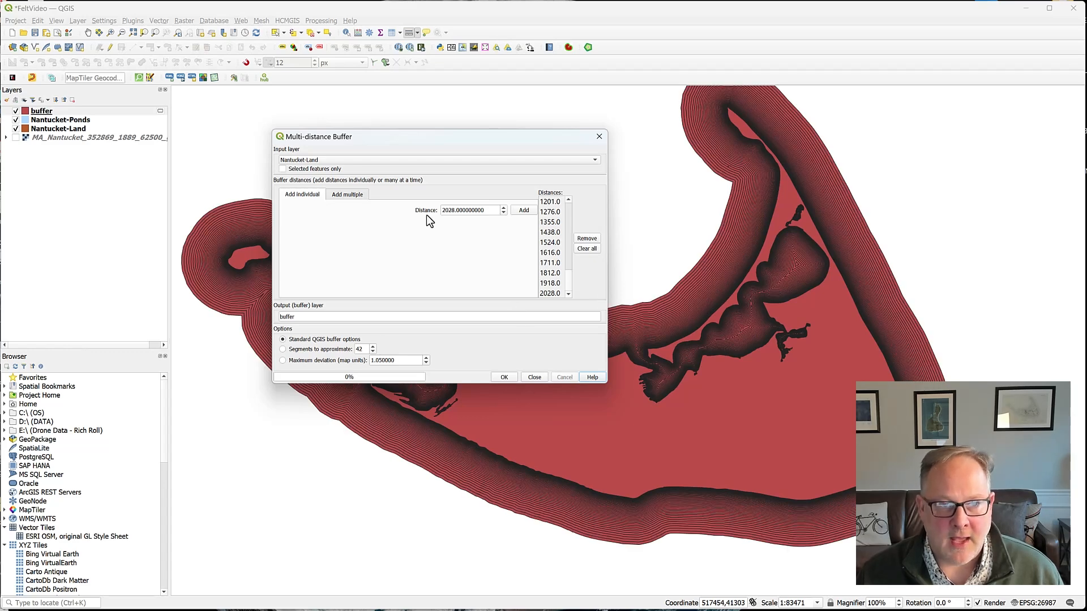
{"action": "left_click", "coordinate": [437, 160]}
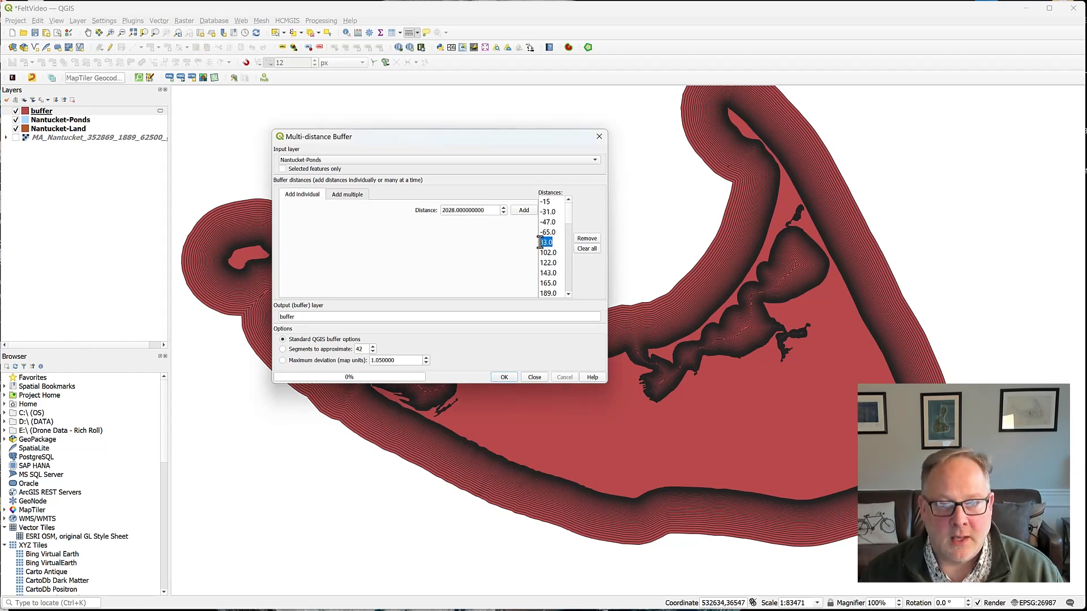
- Make the pond distances 83 and 143 negative, so the list runs from -15 to -189
{"action": "left_click", "coordinate": [547, 251]}
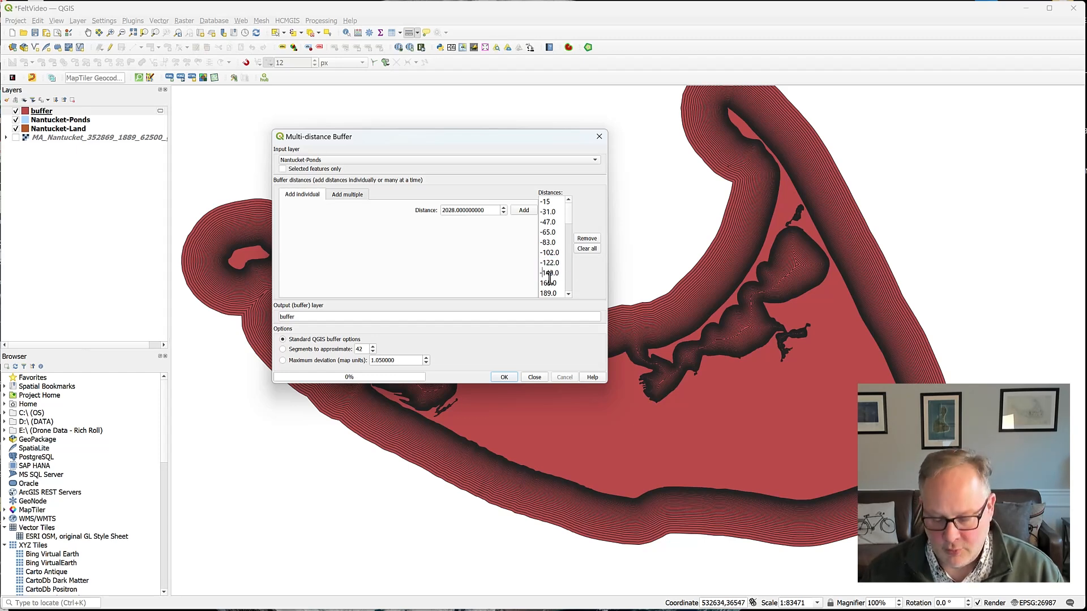
{"action": "left_click", "coordinate": [547, 283]}
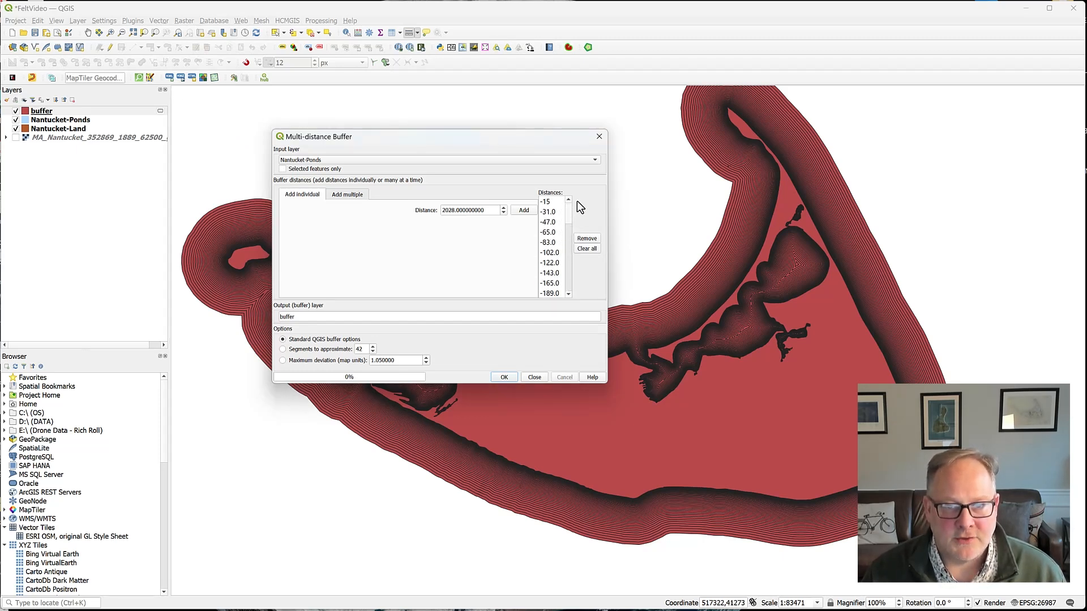
{"action": "mouse_move", "coordinate": [393, 212]}
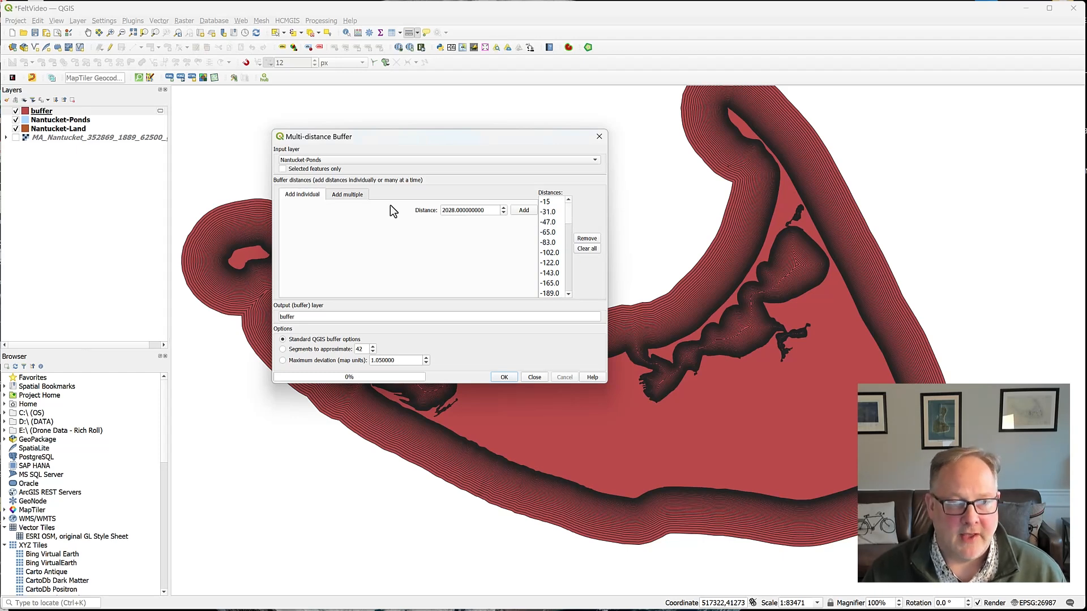
{"action": "mouse_move", "coordinate": [568, 293]}
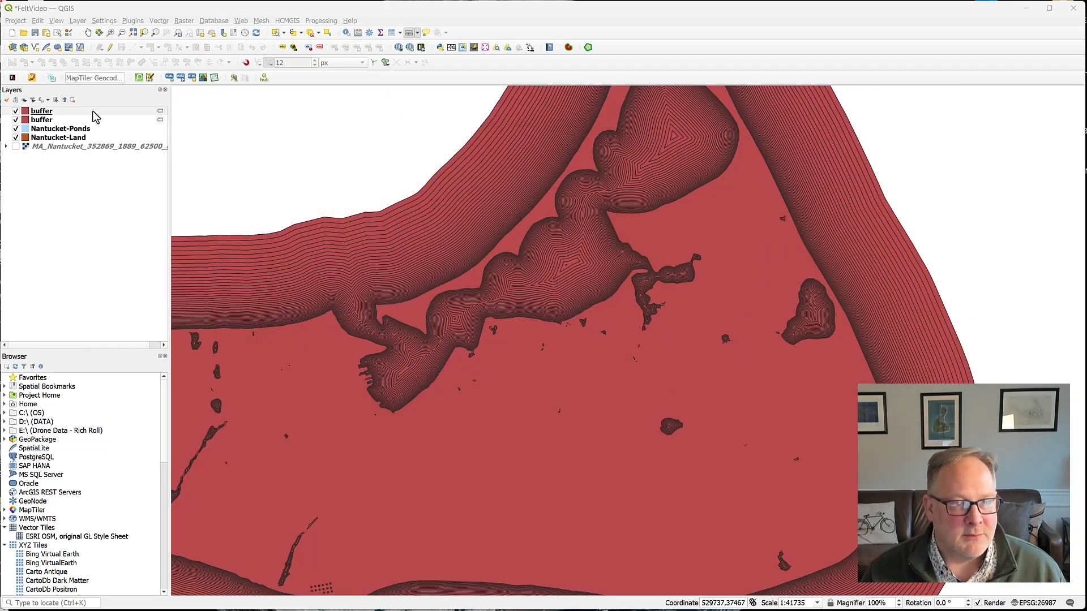
- Style the pond buffer layer with a transparent fill and 0.1 mm blue outline
{"action": "left_click", "coordinate": [40, 111]}
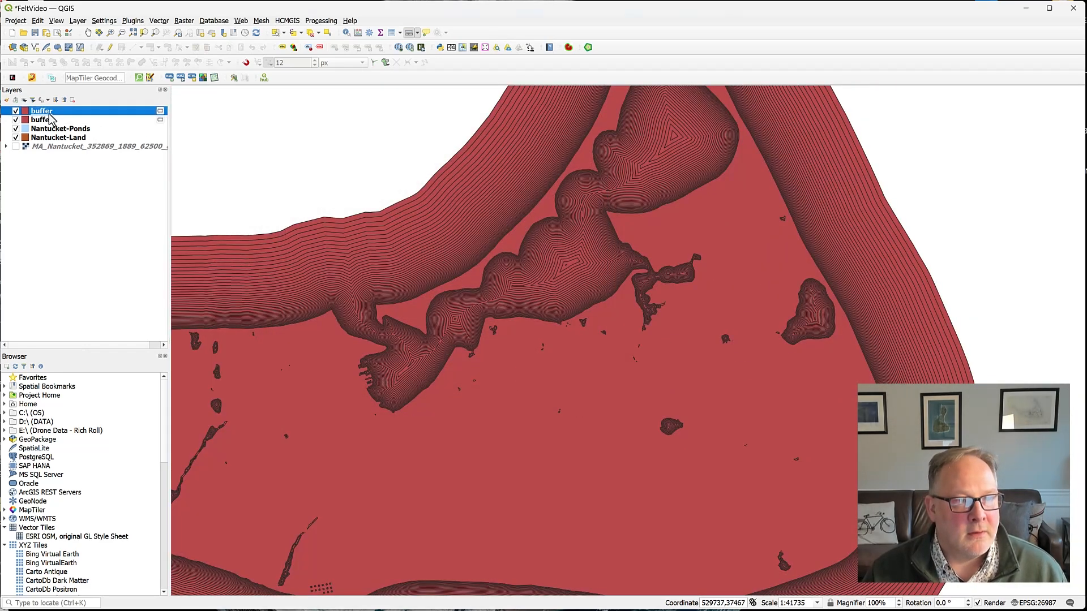
{"action": "double_click", "coordinate": [40, 111]}
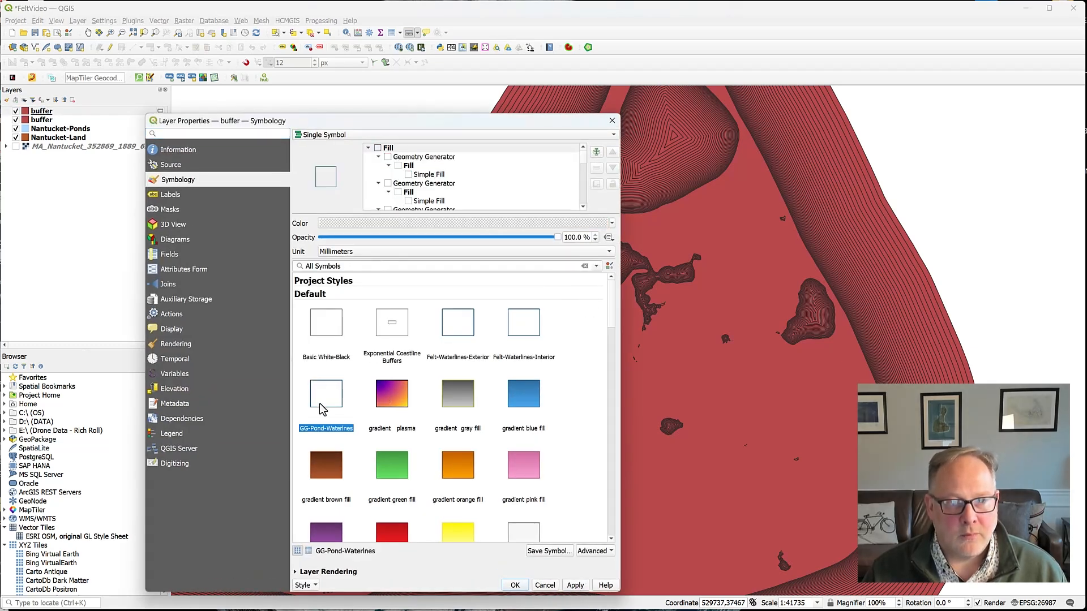
{"action": "mouse_move", "coordinate": [463, 296]}
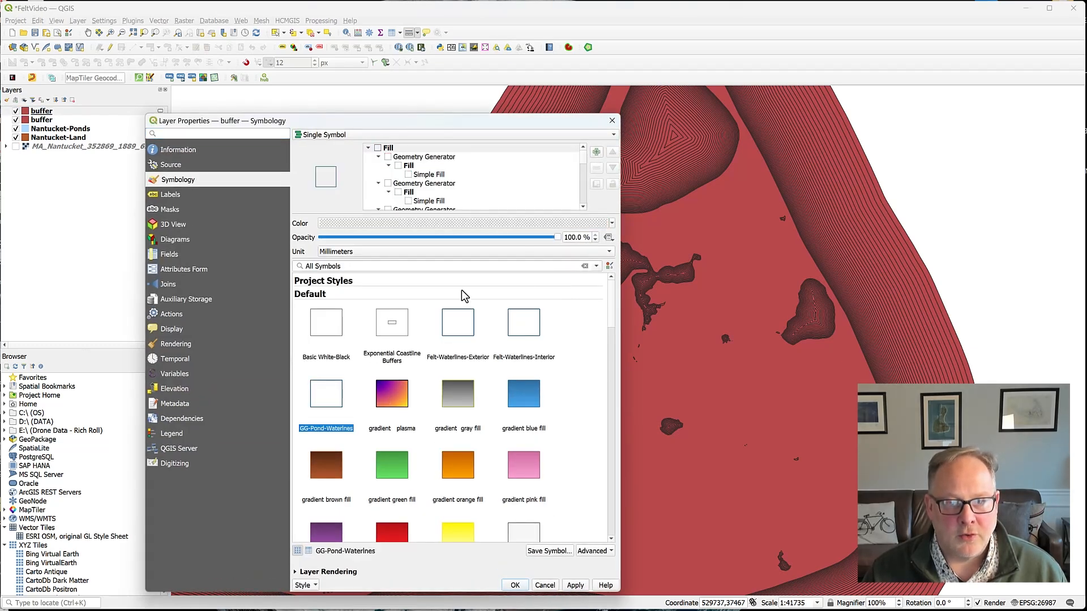
{"action": "mouse_move", "coordinate": [608, 319]}
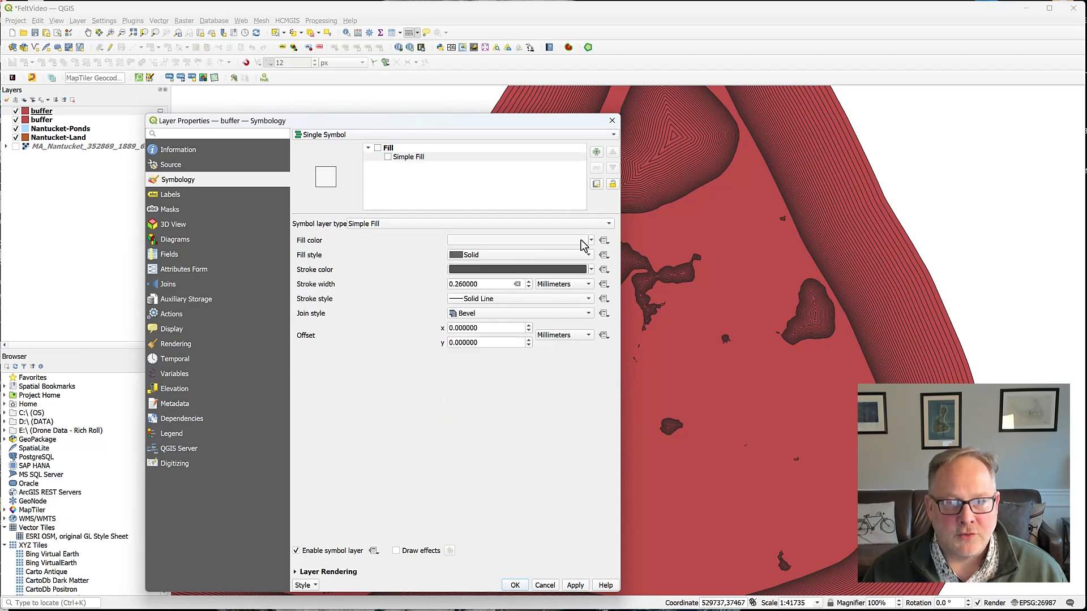
{"action": "left_click", "coordinate": [590, 239]}
{"action": "type", "text": "0.1"}
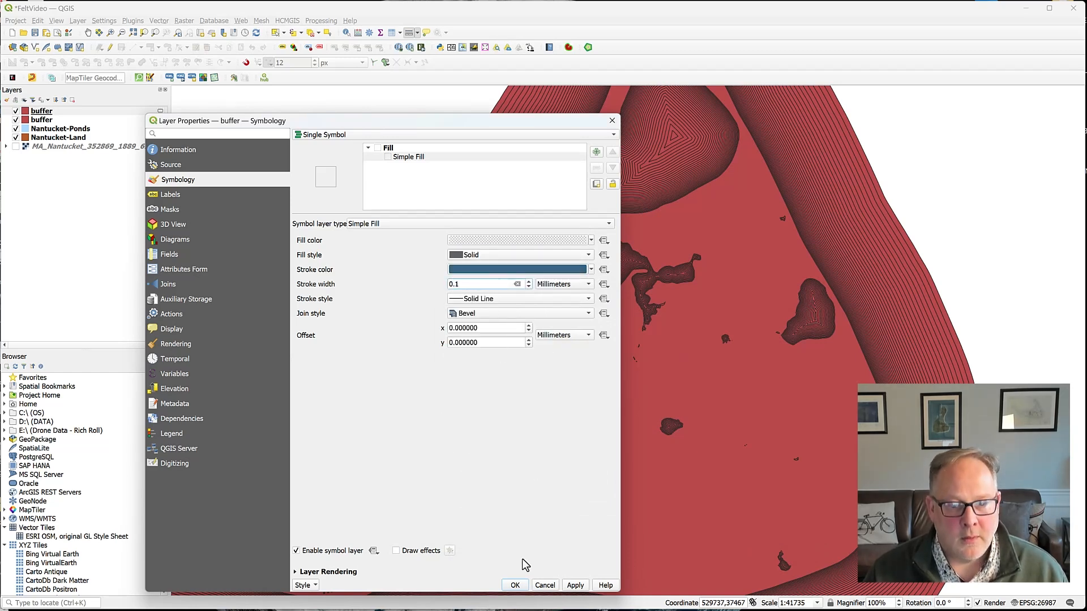
{"action": "left_click", "coordinate": [514, 585]}
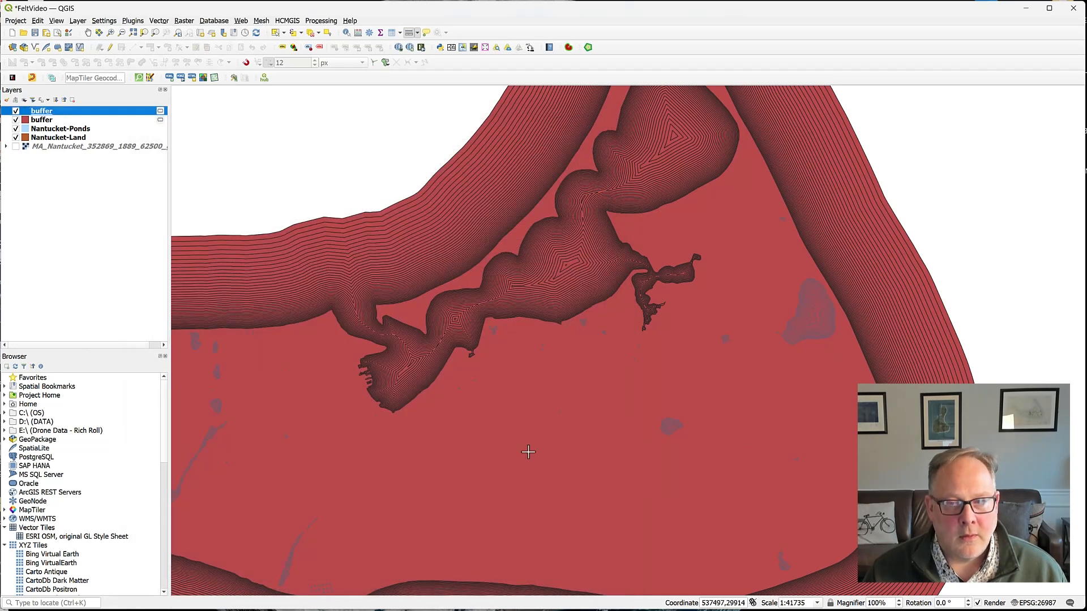
- Give the coastal buffer layer the same transparent fill and thin blue outline
{"action": "left_click", "coordinate": [41, 119]}
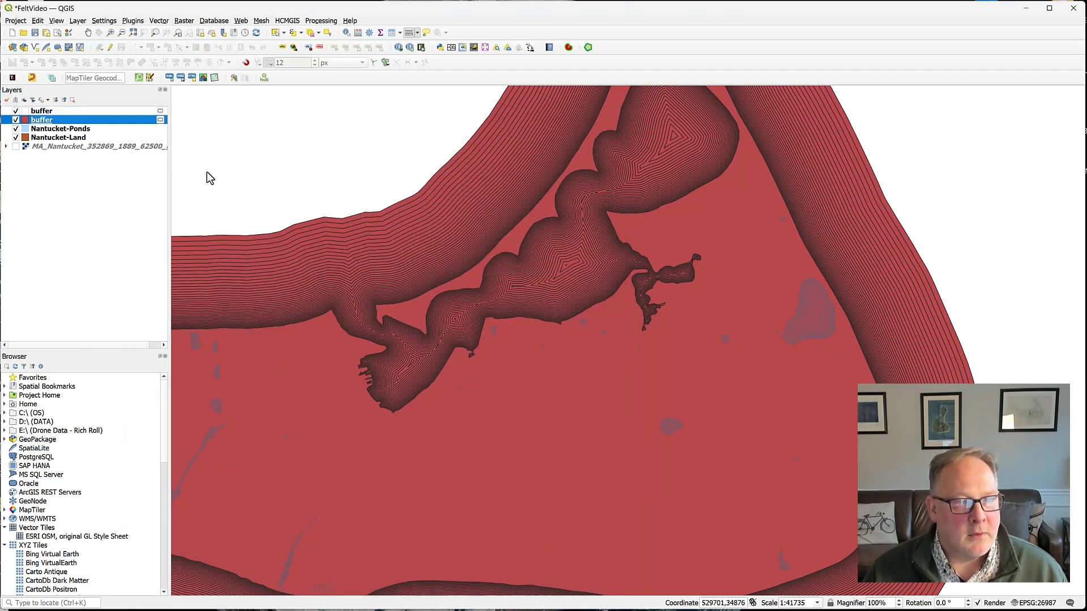
{"action": "double_click", "coordinate": [41, 119]}
{"action": "type", "text": "0.1"}
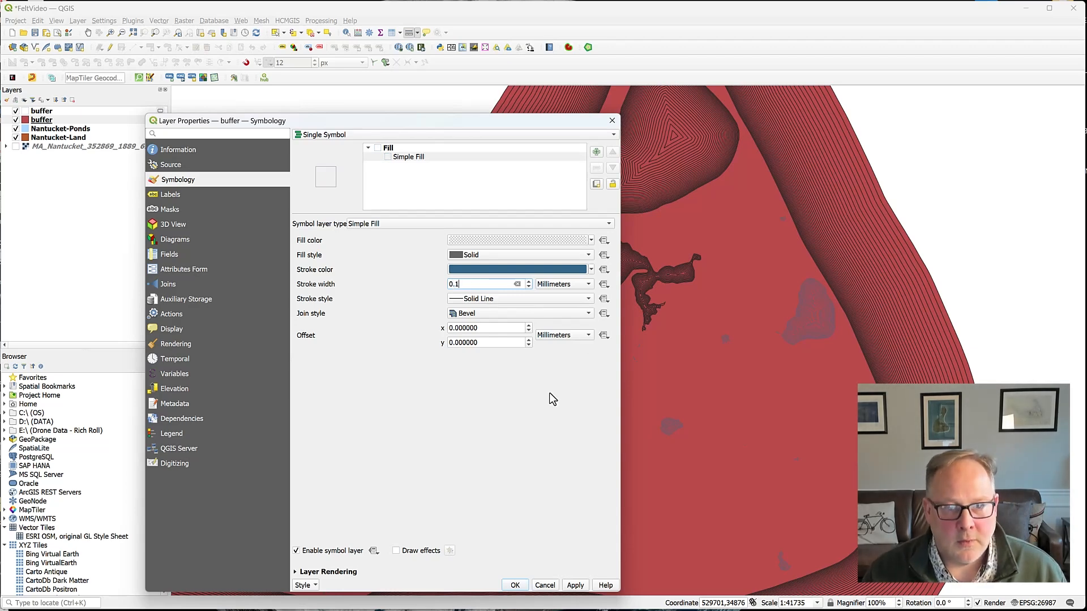
{"action": "left_click", "coordinate": [514, 585]}
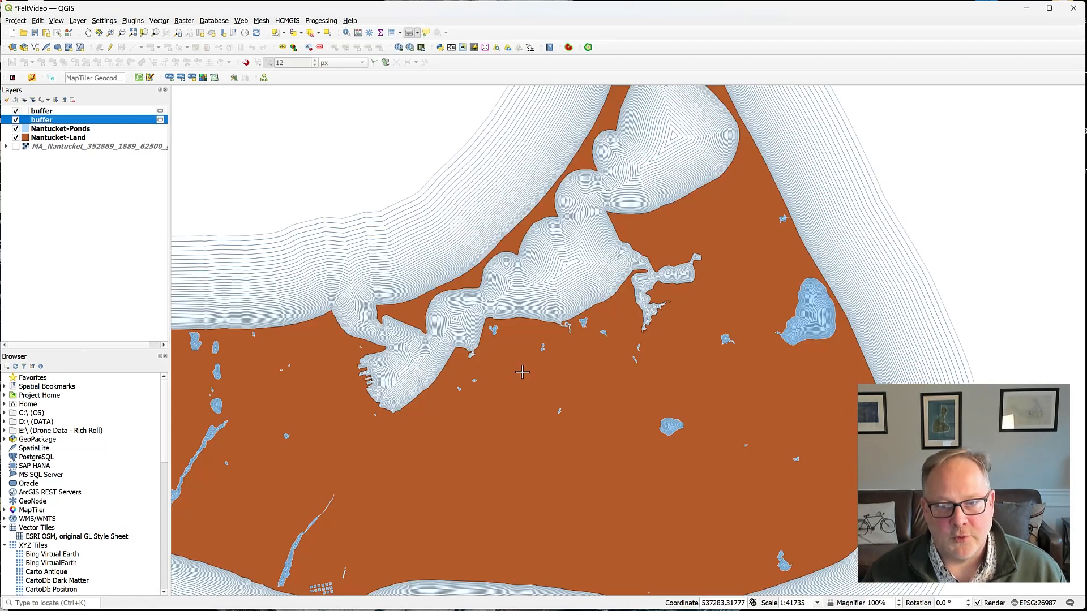
{"action": "mouse_move", "coordinate": [456, 359]}
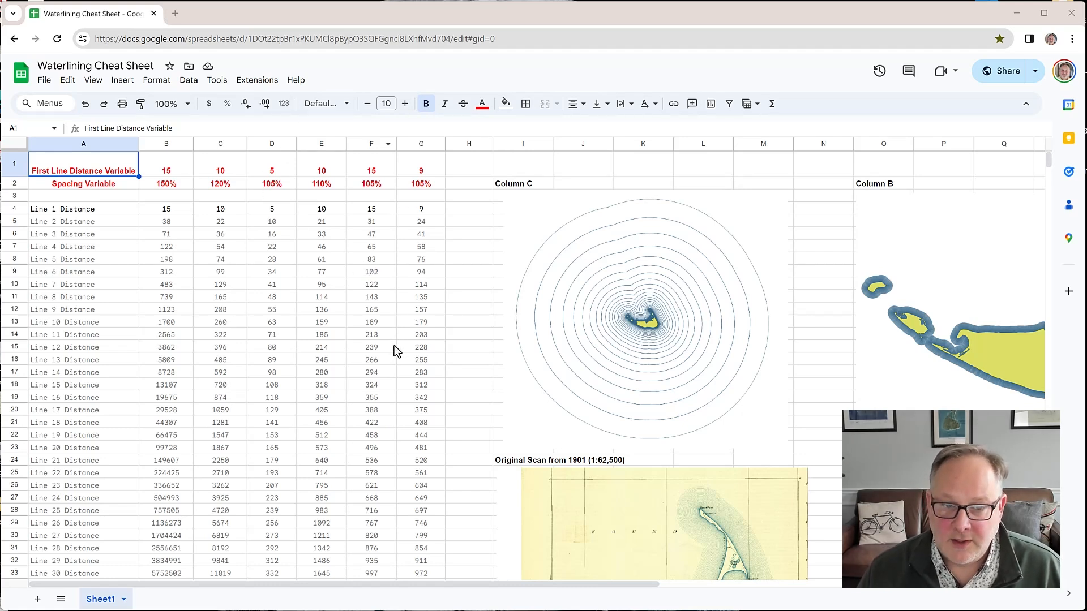
{"action": "mouse_move", "coordinate": [380, 215]}
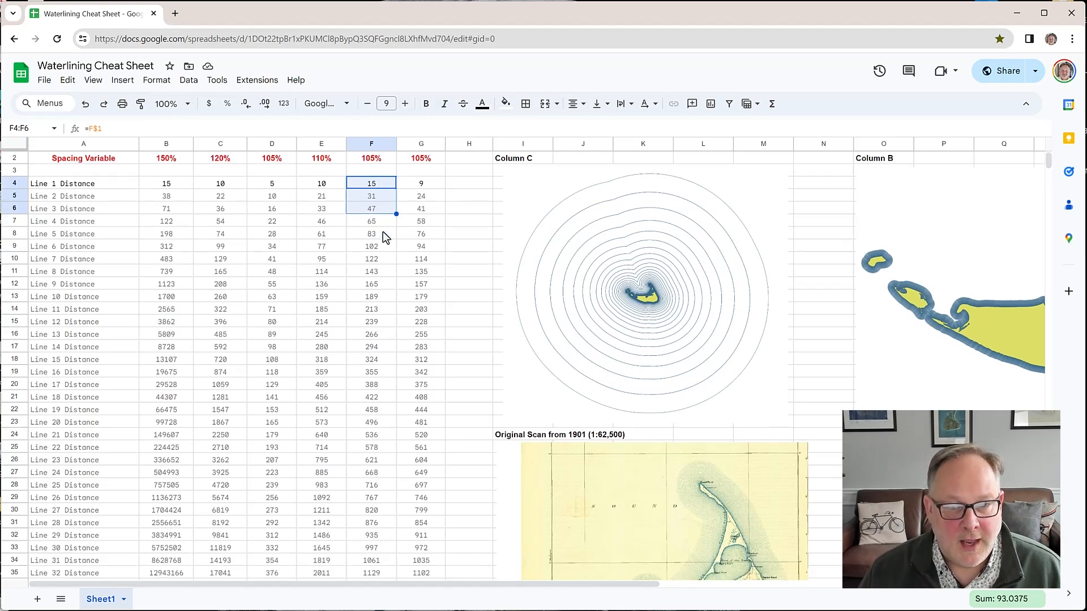
- Browse the Waterlining Cheat Sheet's red variables and computed line distances (10, 26, 44)
{"action": "scroll", "scroll_direction": "down", "scroll_amount": 3}
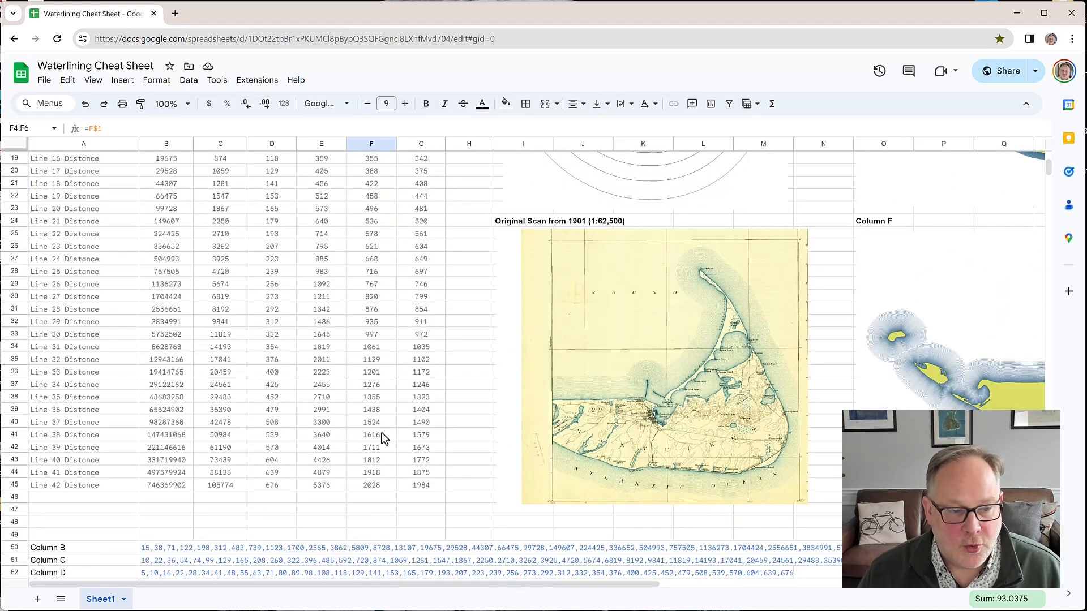
{"action": "mouse_move", "coordinate": [374, 494]}
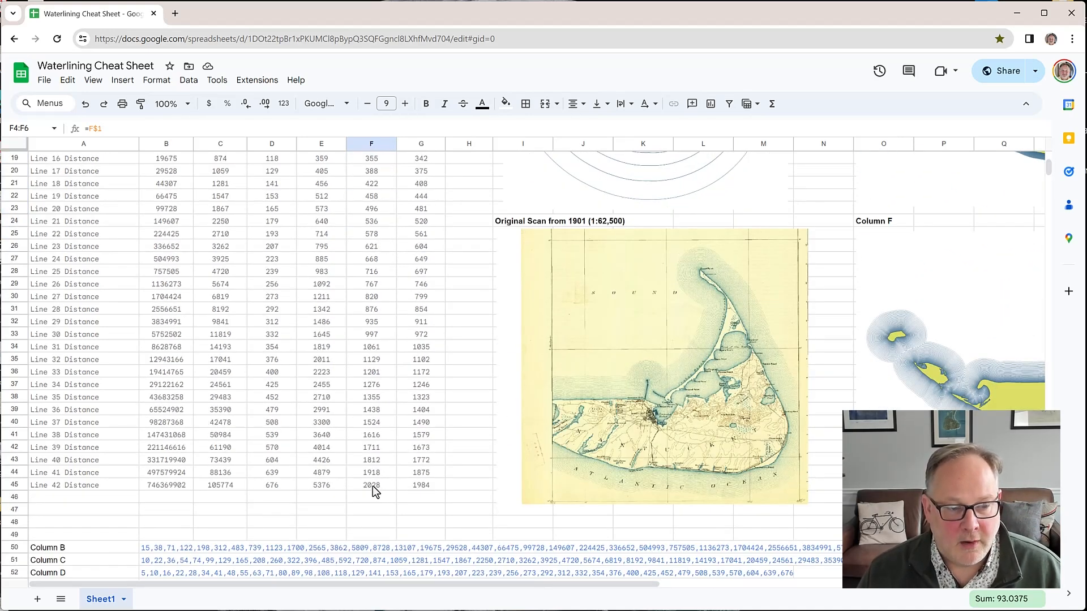
{"action": "mouse_move", "coordinate": [201, 407]}
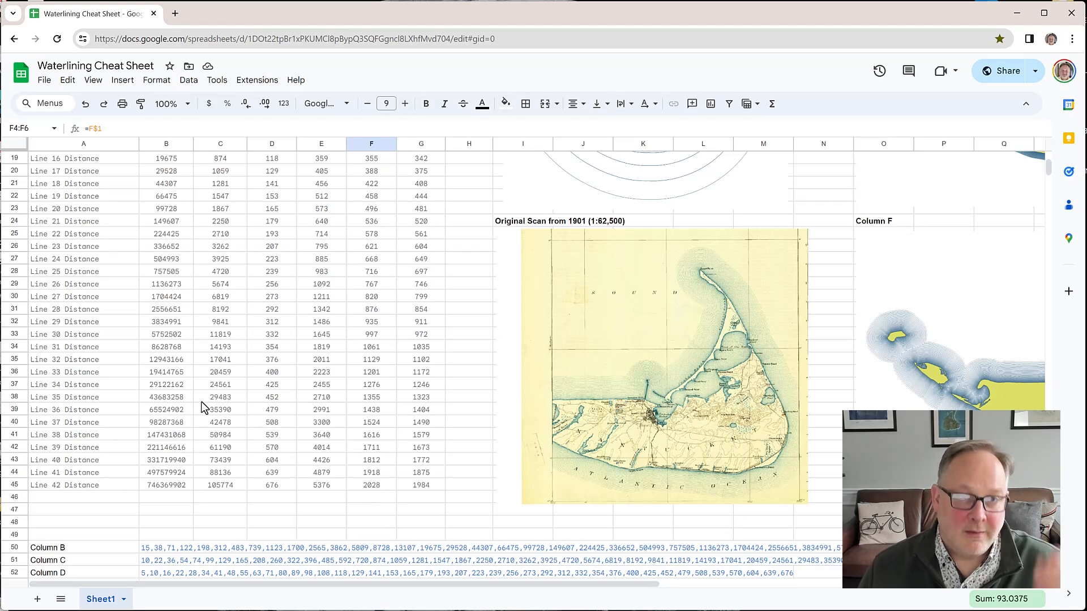
{"action": "scroll", "scroll_direction": "up", "scroll_amount": 3}
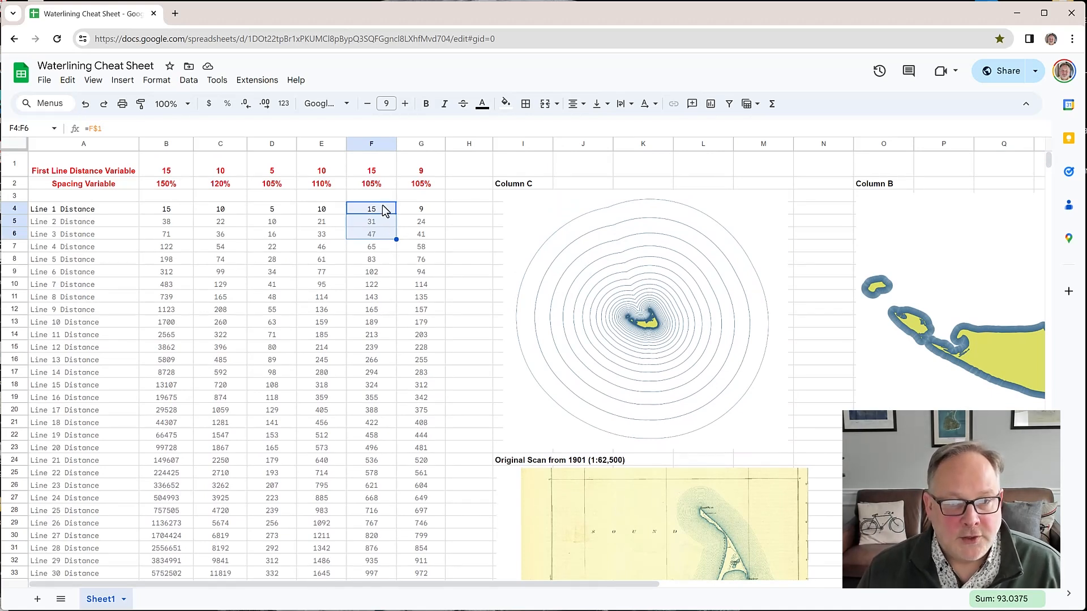
{"action": "mouse_move", "coordinate": [413, 173]}
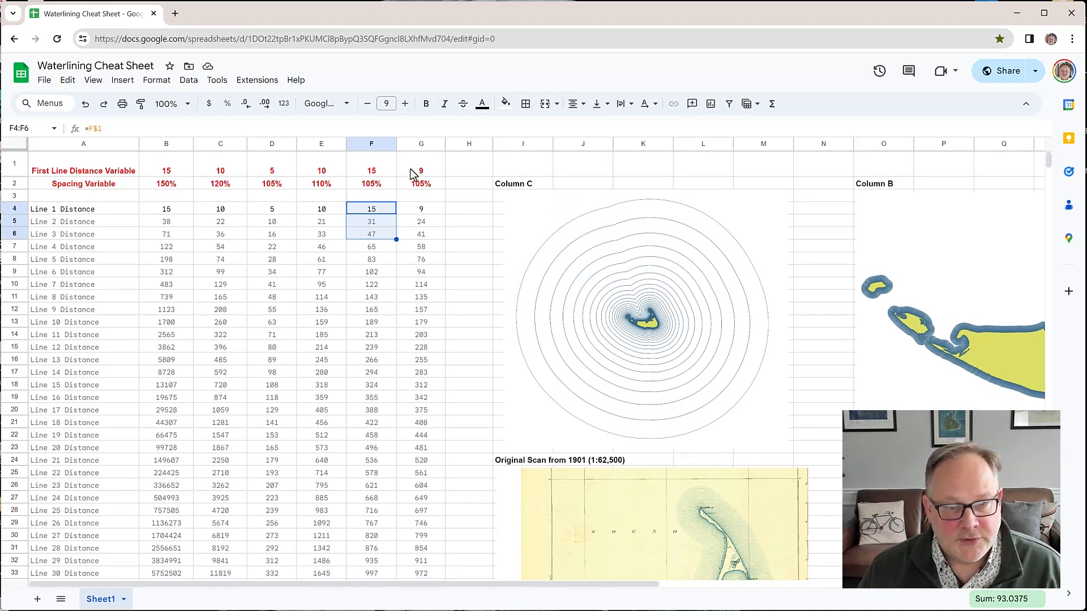
{"action": "left_click", "coordinate": [420, 170]}
{"action": "type", "text": "10"}
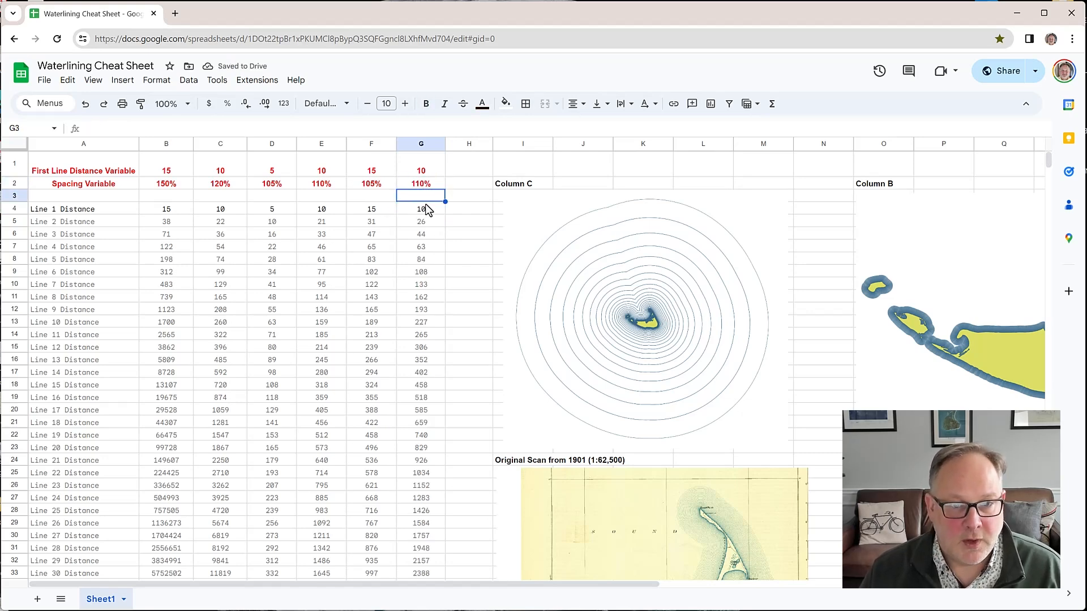
{"action": "scroll", "scroll_direction": "down", "scroll_amount": 3}
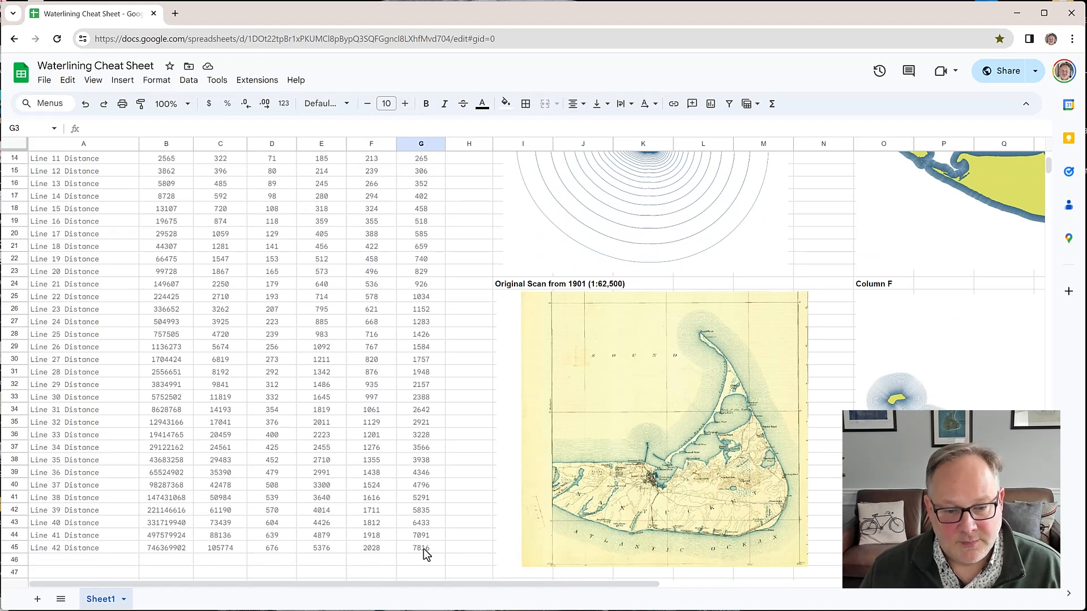
{"action": "mouse_move", "coordinate": [699, 428]}
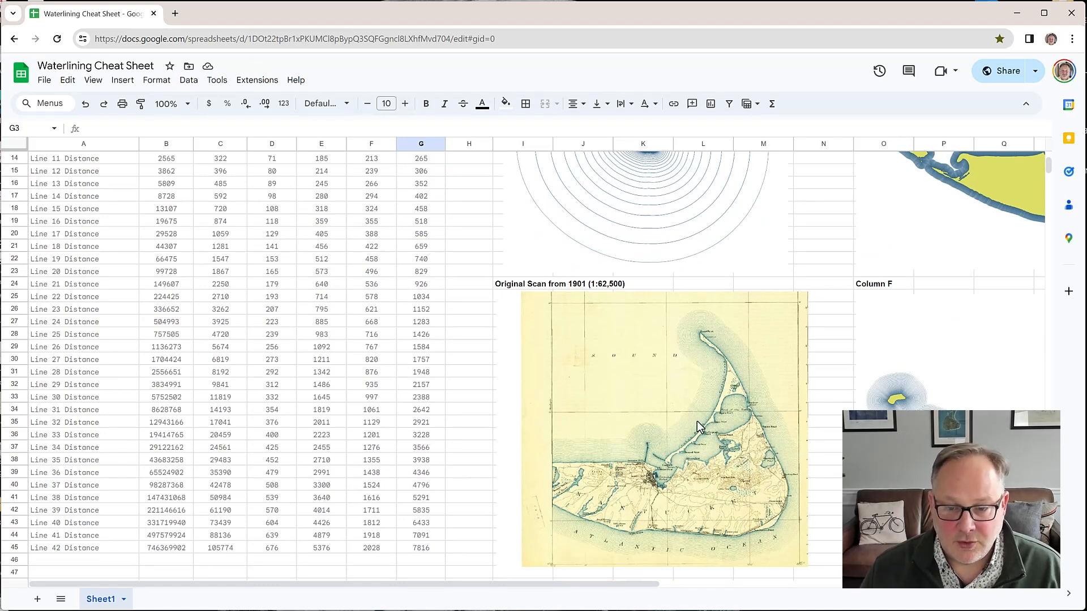
{"action": "mouse_move", "coordinate": [690, 426]}
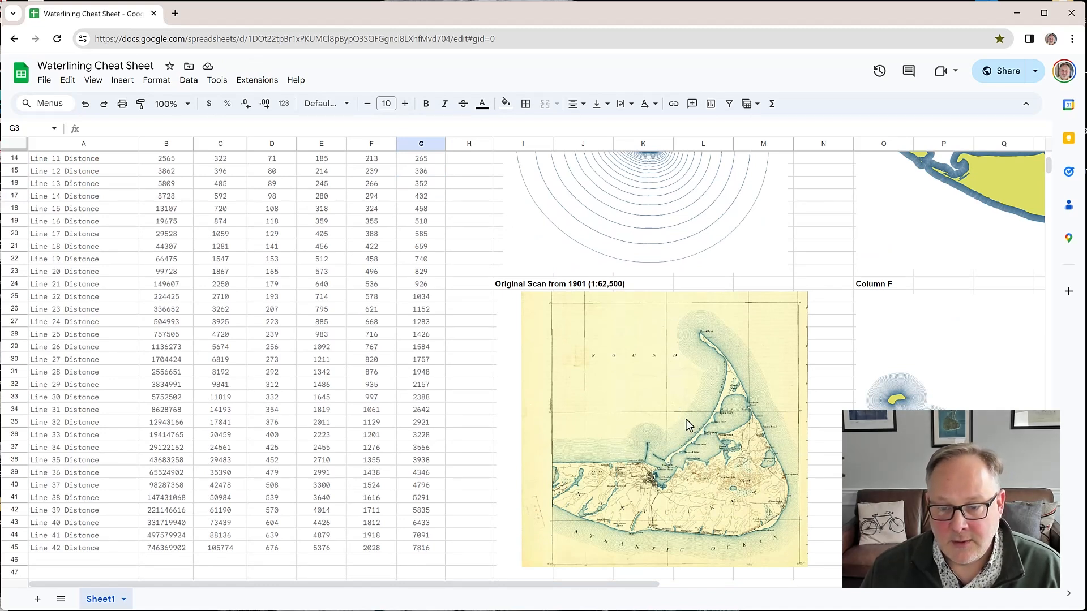
{"action": "mouse_move", "coordinate": [657, 381]}
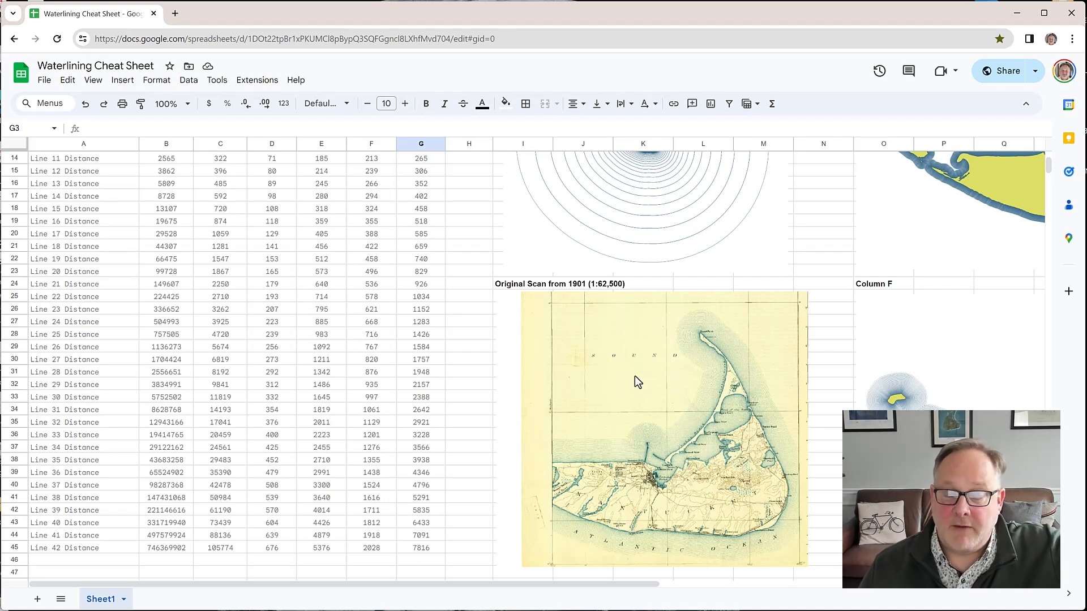
{"action": "mouse_move", "coordinate": [470, 300]}
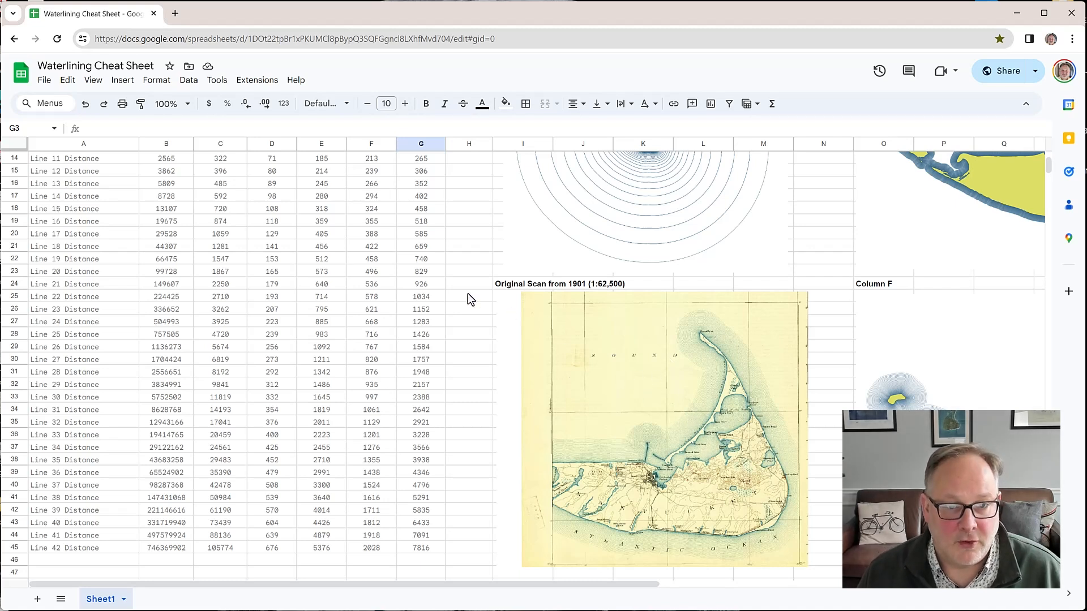
{"action": "scroll", "scroll_direction": "up", "scroll_amount": 3}
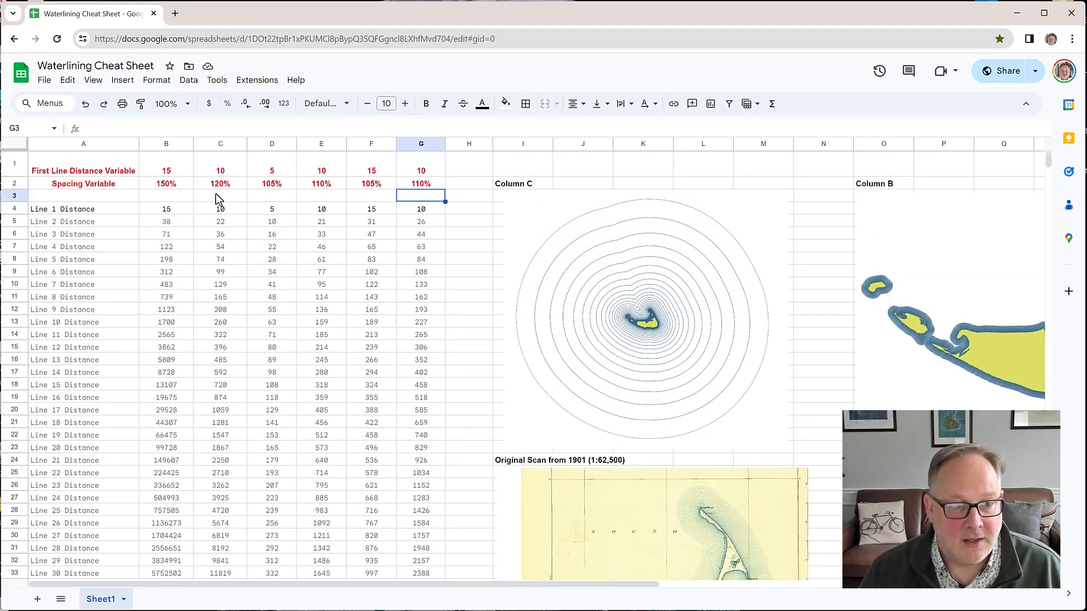
{"action": "mouse_move", "coordinate": [371, 201]}
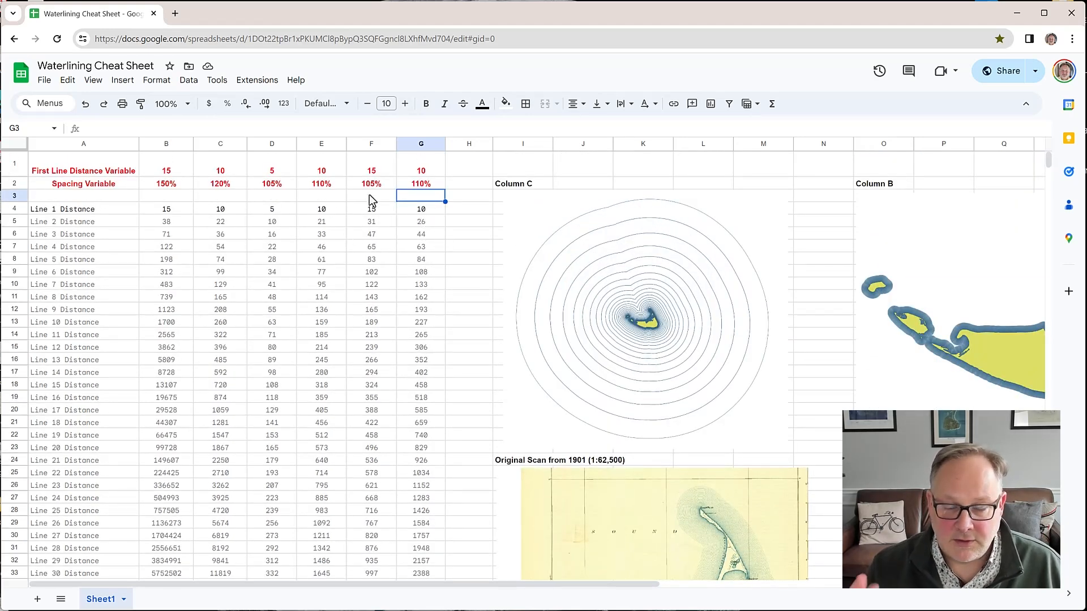
{"action": "mouse_move", "coordinate": [559, 522]}
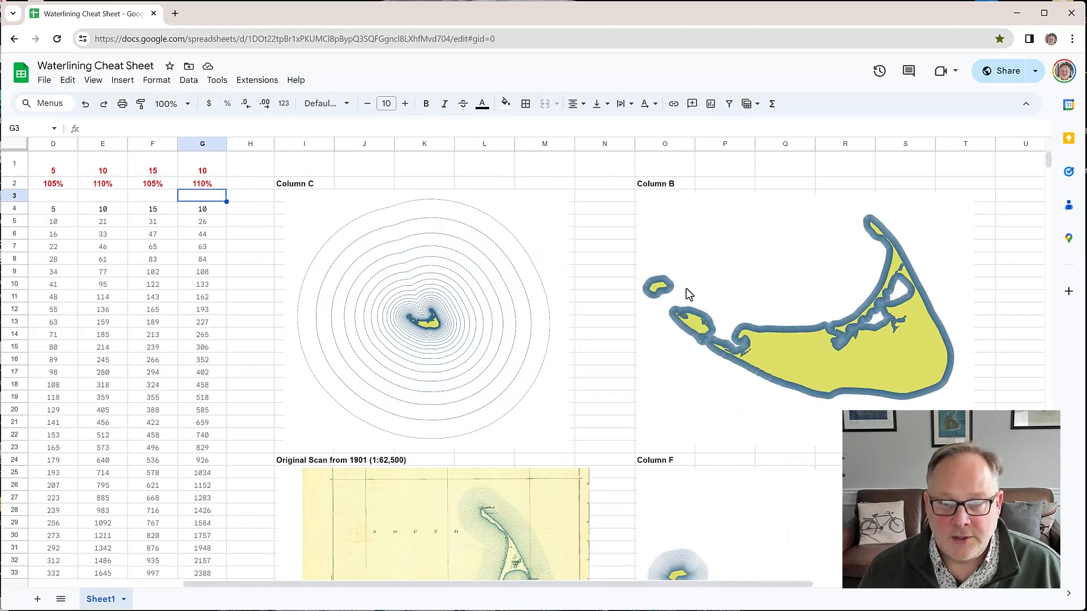
{"action": "mouse_move", "coordinate": [608, 272]}
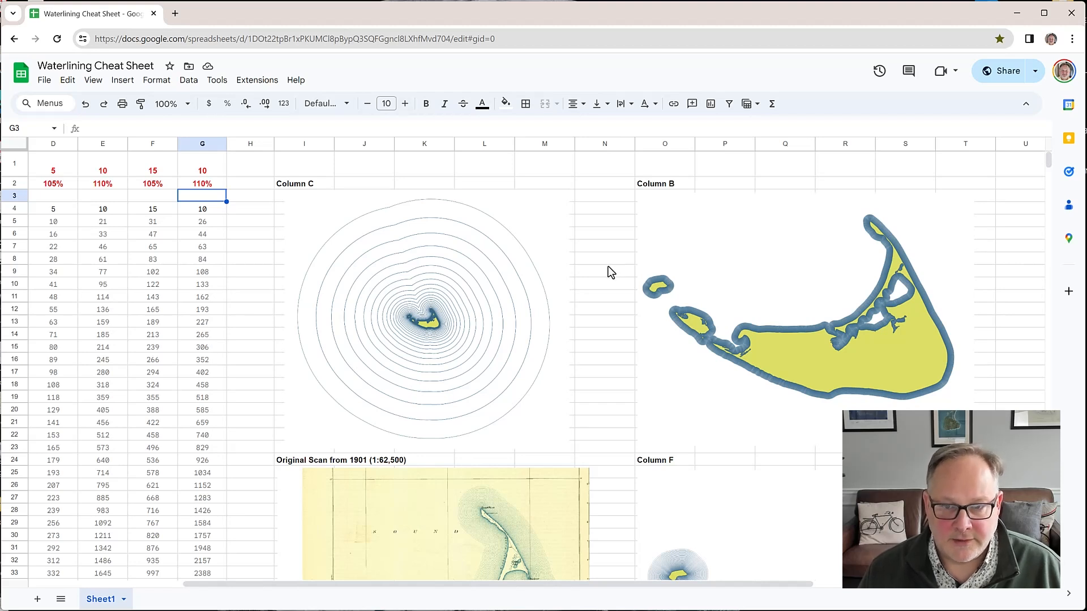
{"action": "mouse_move", "coordinate": [986, 318]}
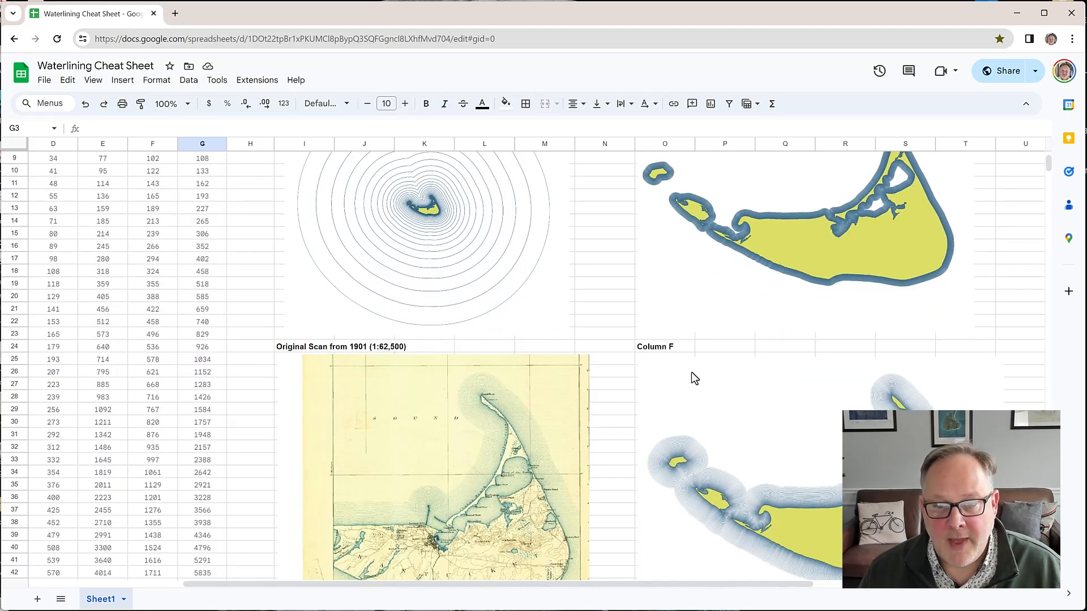
{"action": "scroll", "scroll_direction": "down", "scroll_amount": 3}
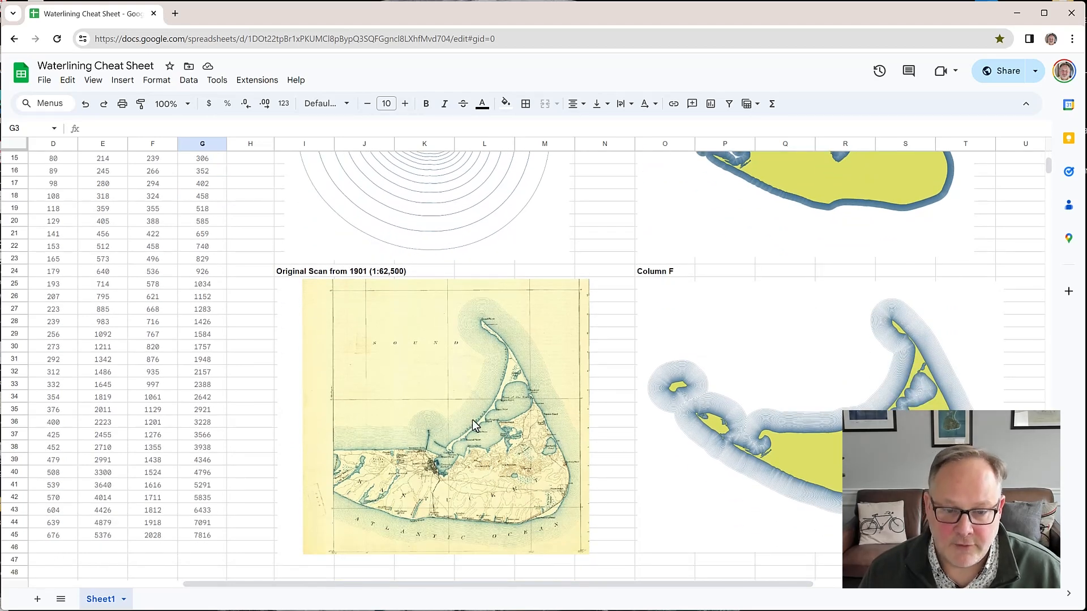
{"action": "mouse_move", "coordinate": [807, 390]}
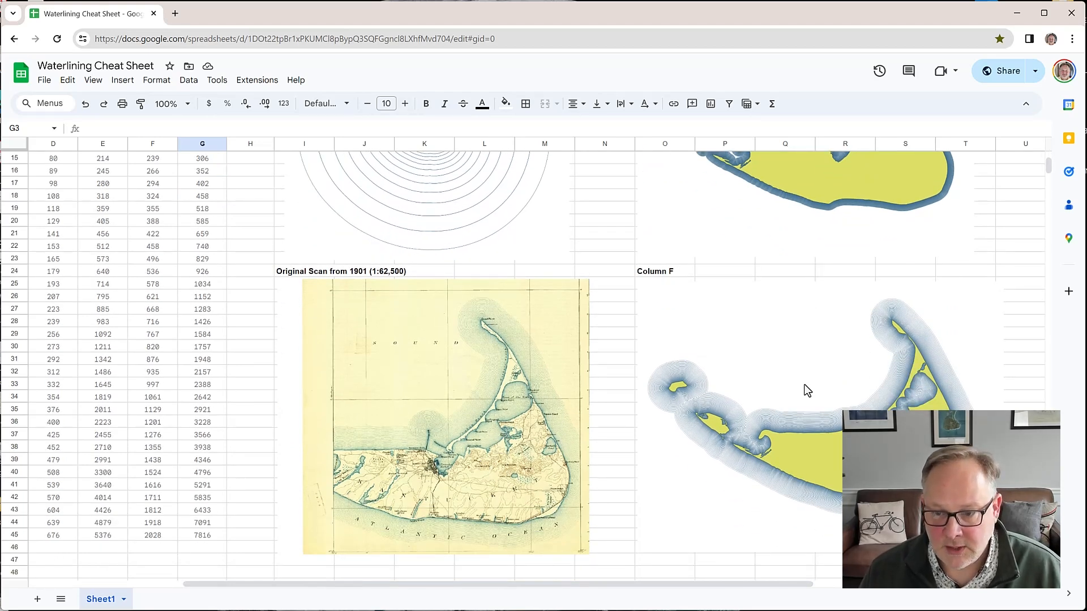
{"action": "mouse_move", "coordinate": [815, 436]}
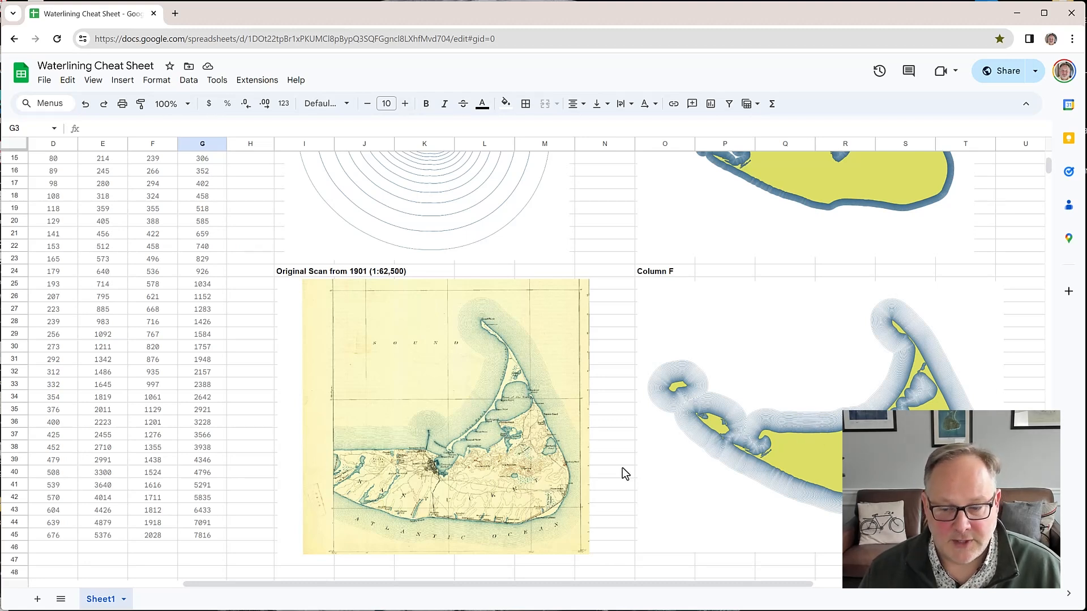
{"action": "scroll", "scroll_direction": "down", "scroll_amount": 3}
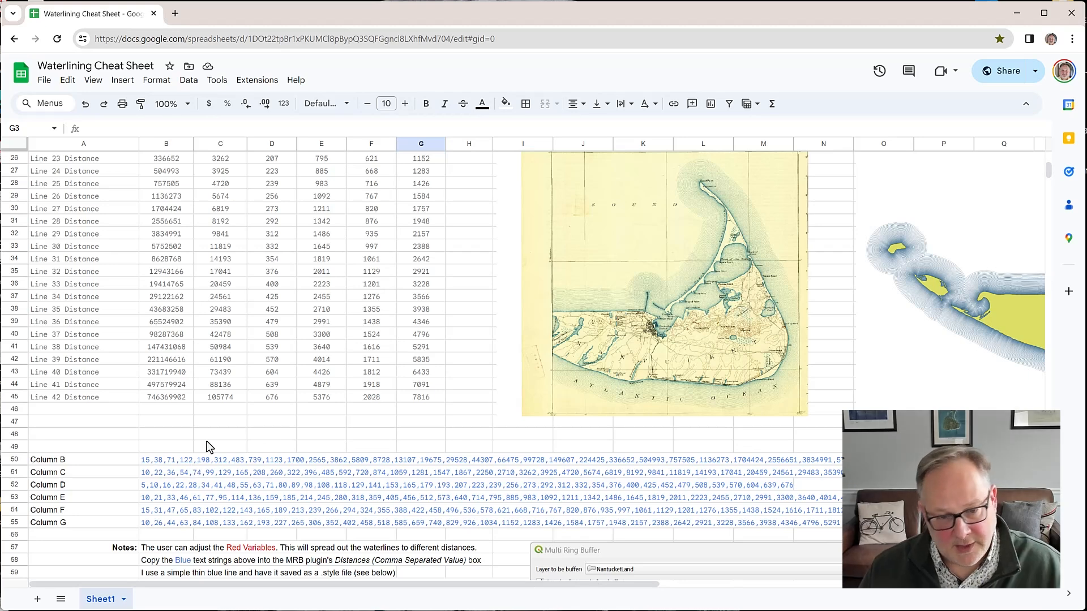
{"action": "mouse_move", "coordinate": [204, 473]}
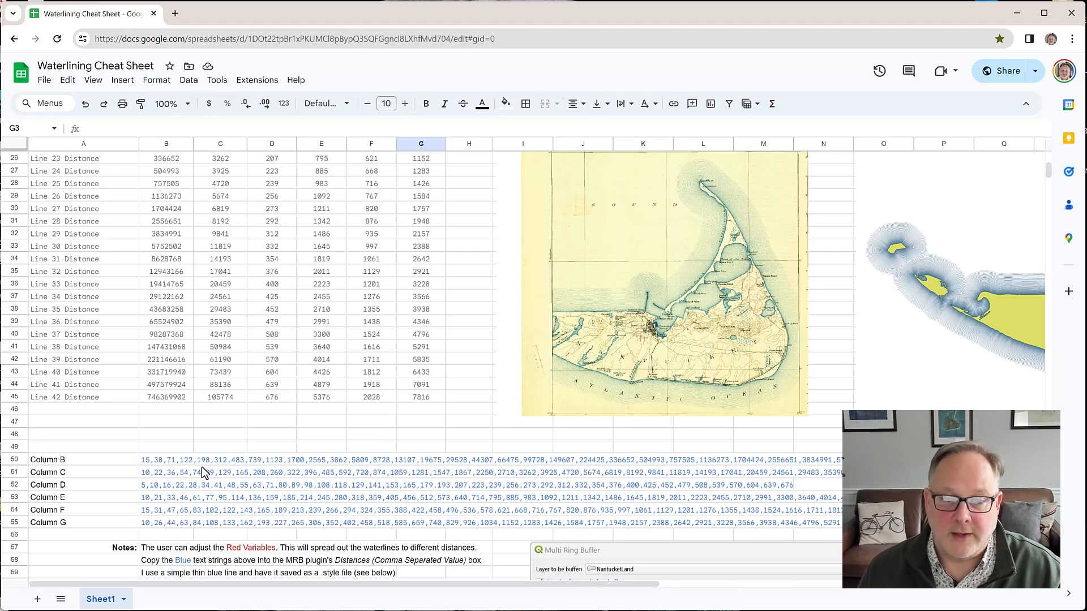
{"action": "left_click", "coordinate": [165, 459]}
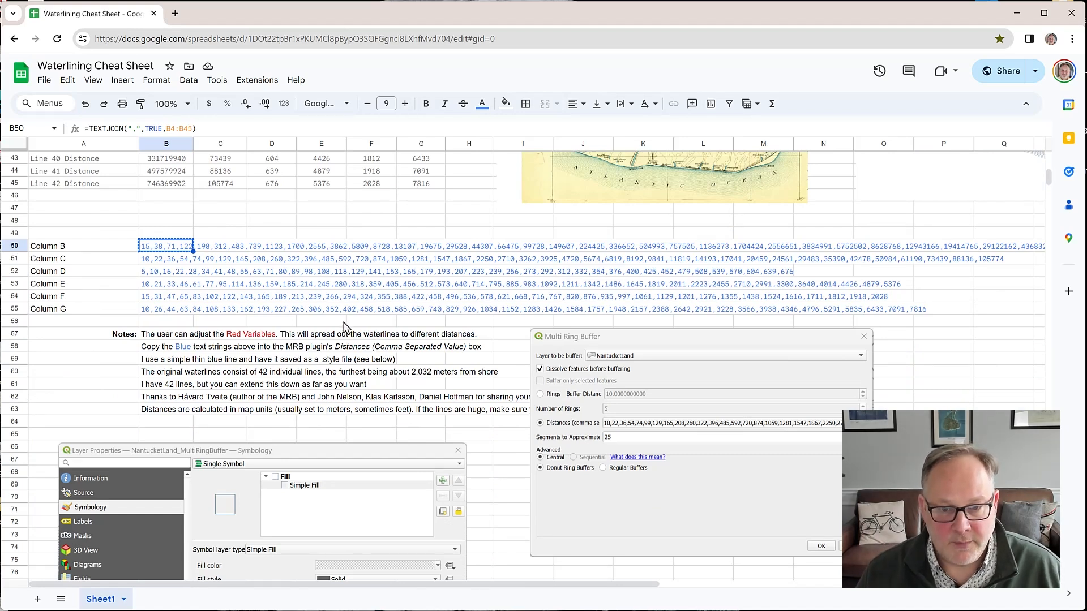
{"action": "mouse_move", "coordinate": [409, 425]}
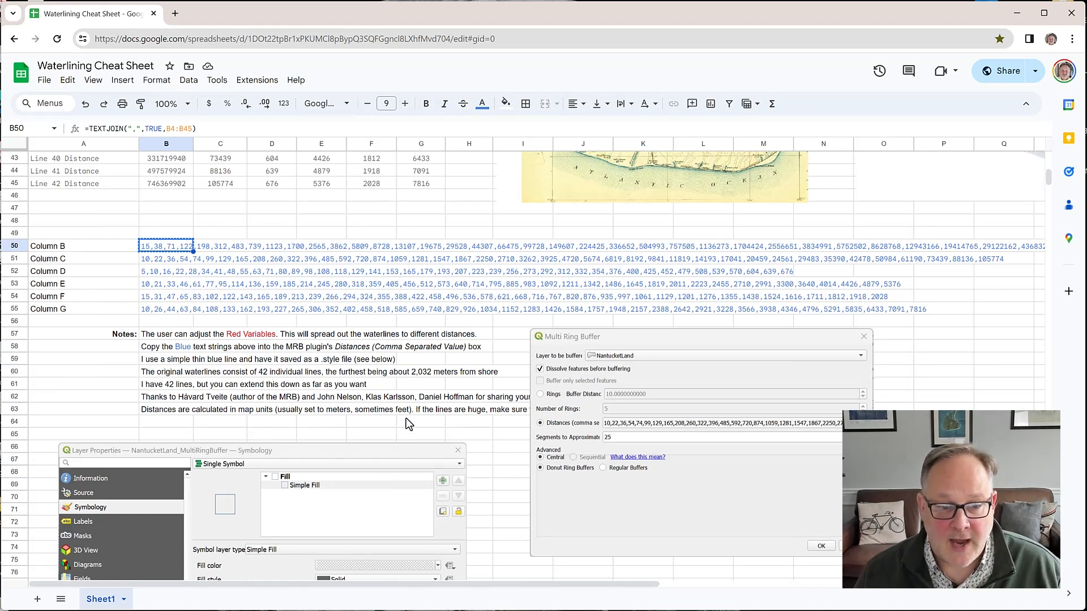
{"action": "mouse_move", "coordinate": [606, 340]}
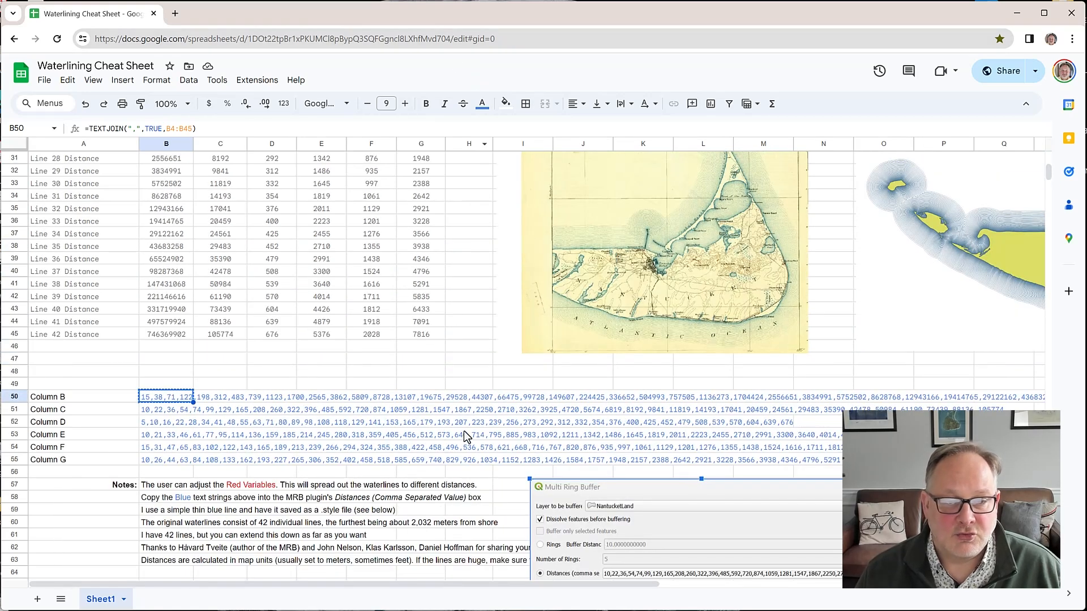
{"action": "mouse_move", "coordinate": [444, 428]}
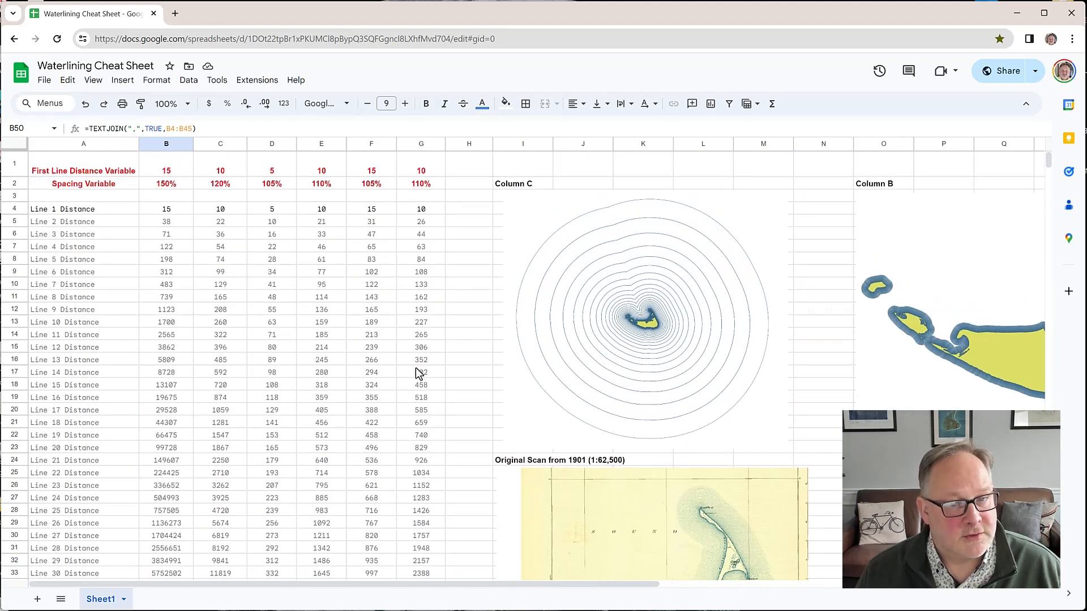
{"action": "mouse_move", "coordinate": [438, 319]}
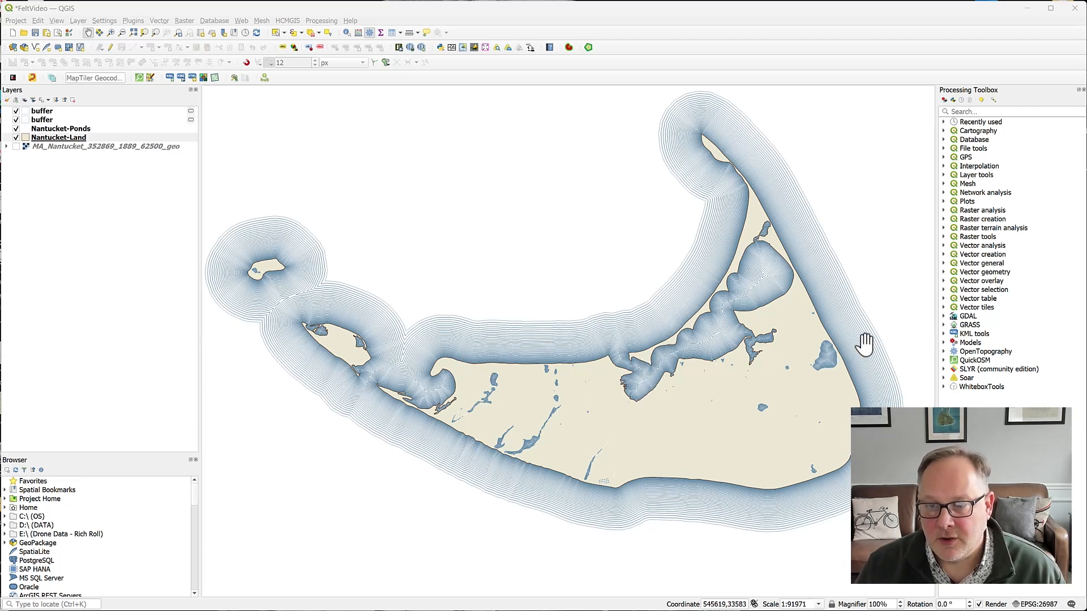
{"action": "mouse_move", "coordinate": [488, 369]}
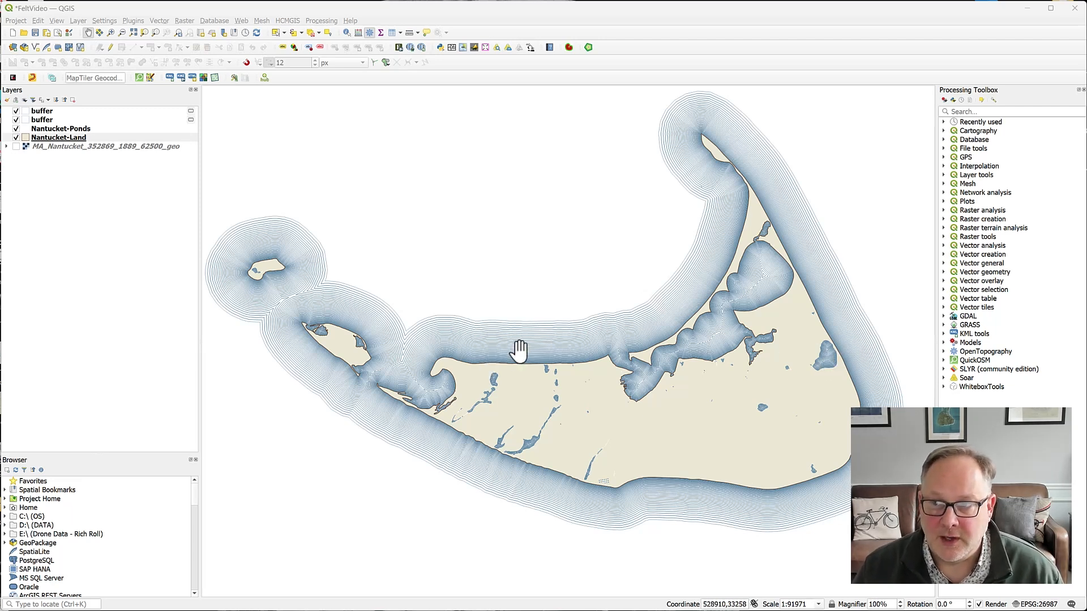
{"action": "mouse_move", "coordinate": [541, 305]}
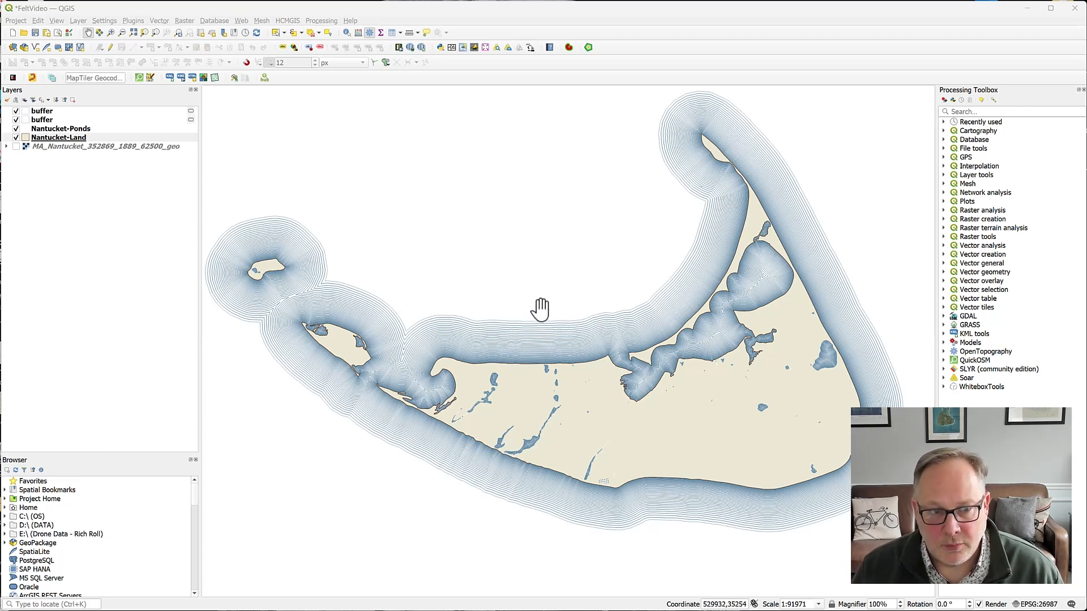
{"action": "mouse_move", "coordinate": [237, 206]}
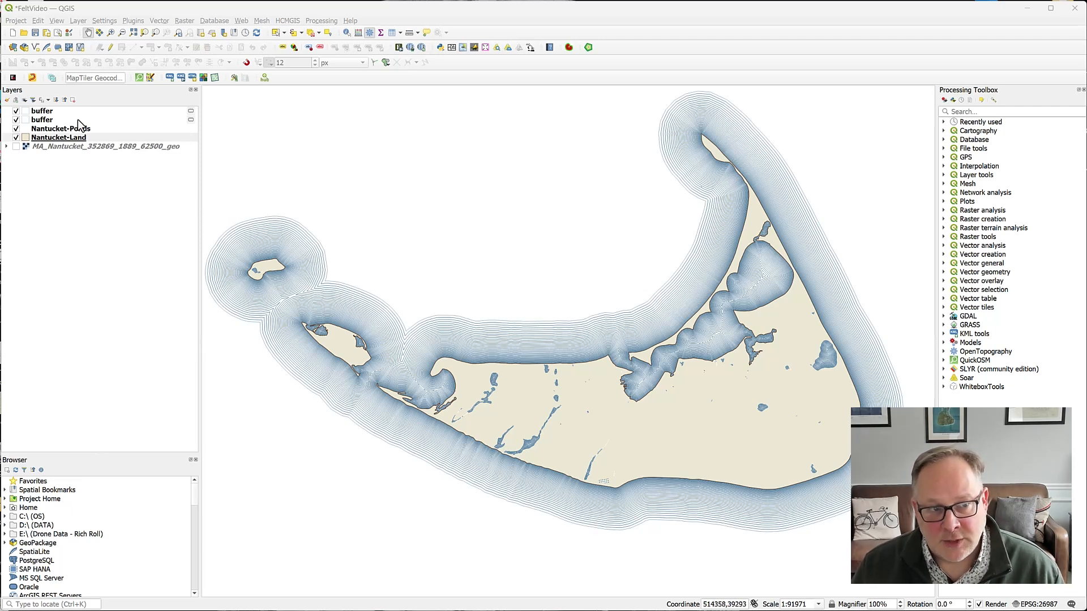
{"action": "mouse_move", "coordinate": [380, 319]}
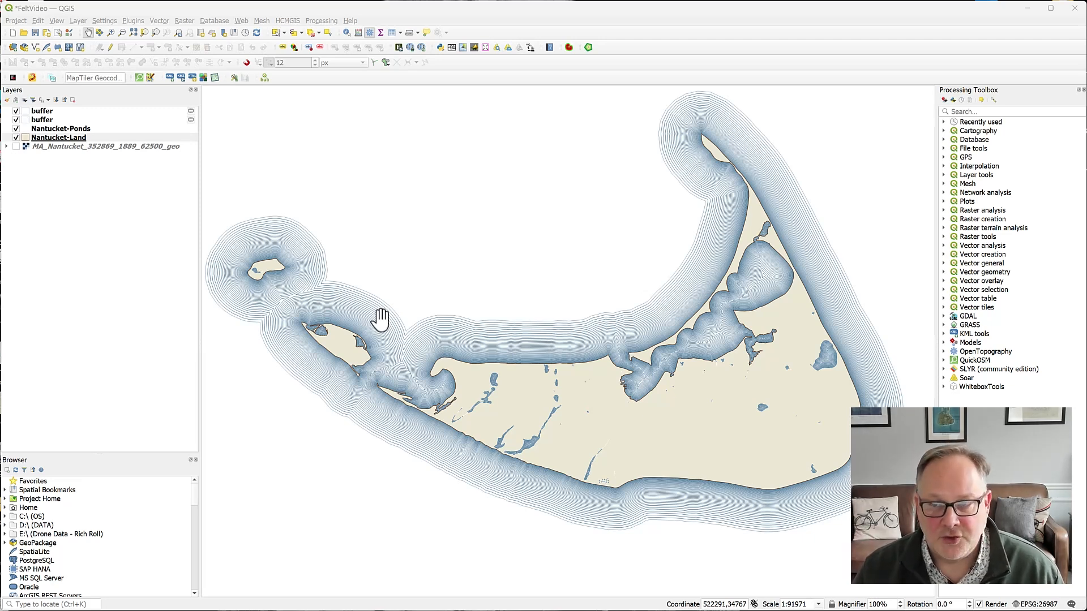
{"action": "mouse_move", "coordinate": [395, 305]}
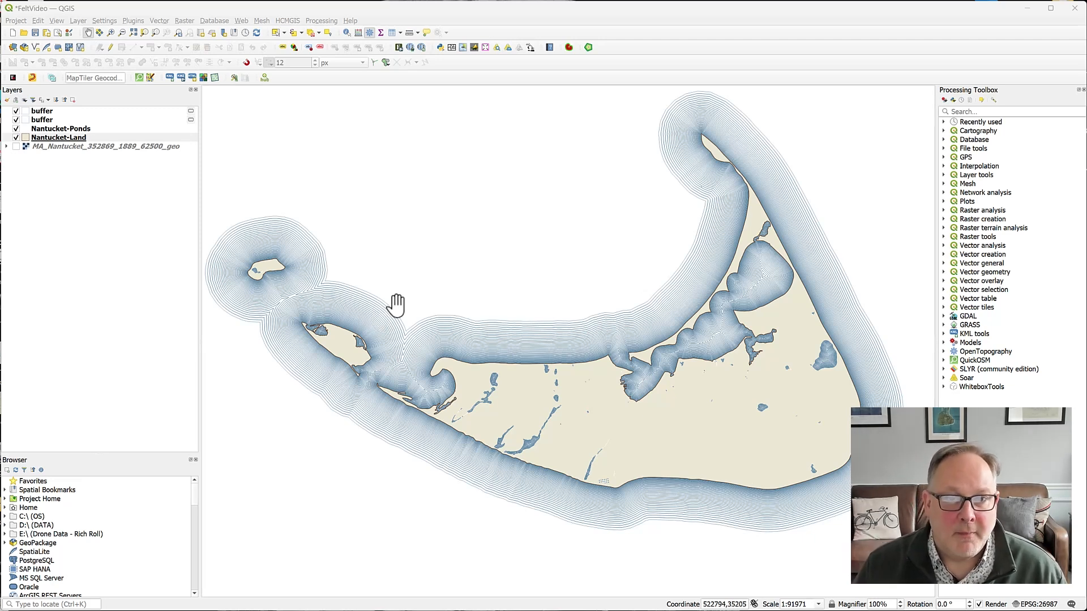
{"action": "mouse_move", "coordinate": [404, 292]}
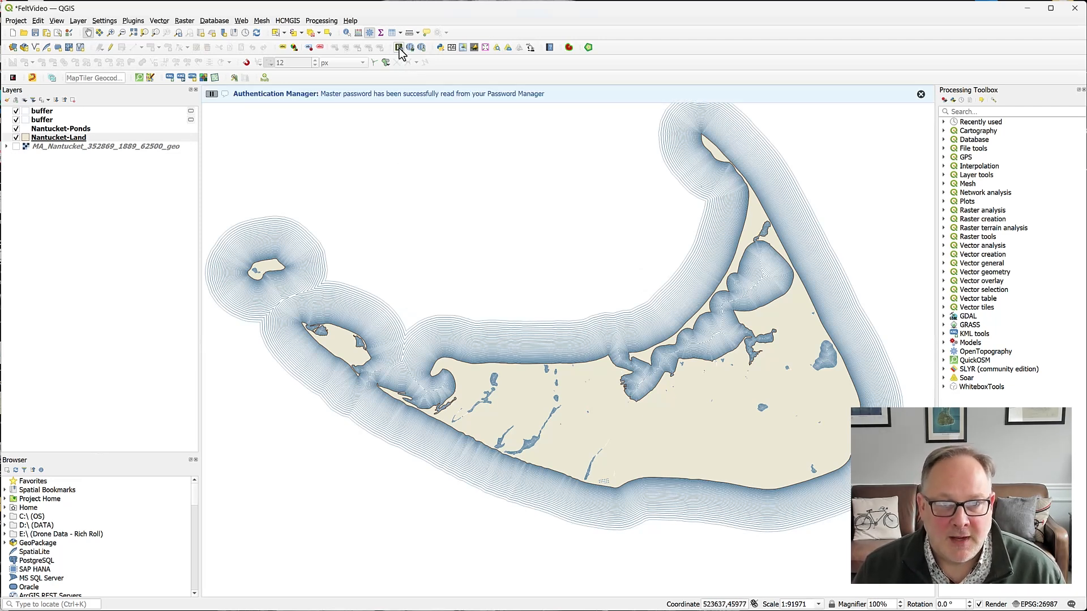
- Upload the project layers to the FeltVideo map and open it in Felt
{"action": "left_click", "coordinate": [398, 47]}
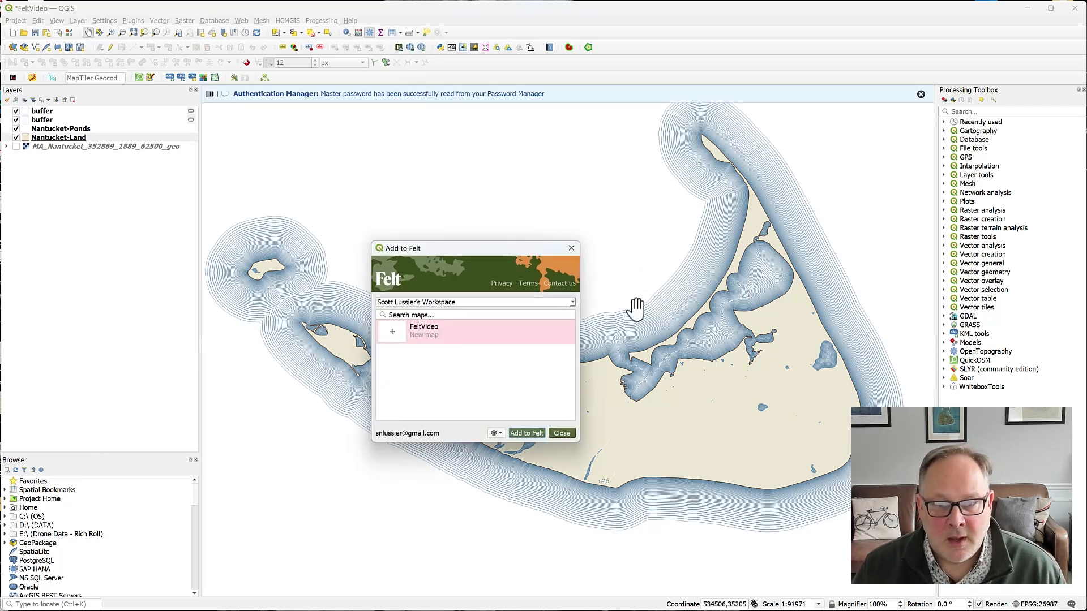
{"action": "mouse_move", "coordinate": [575, 499]}
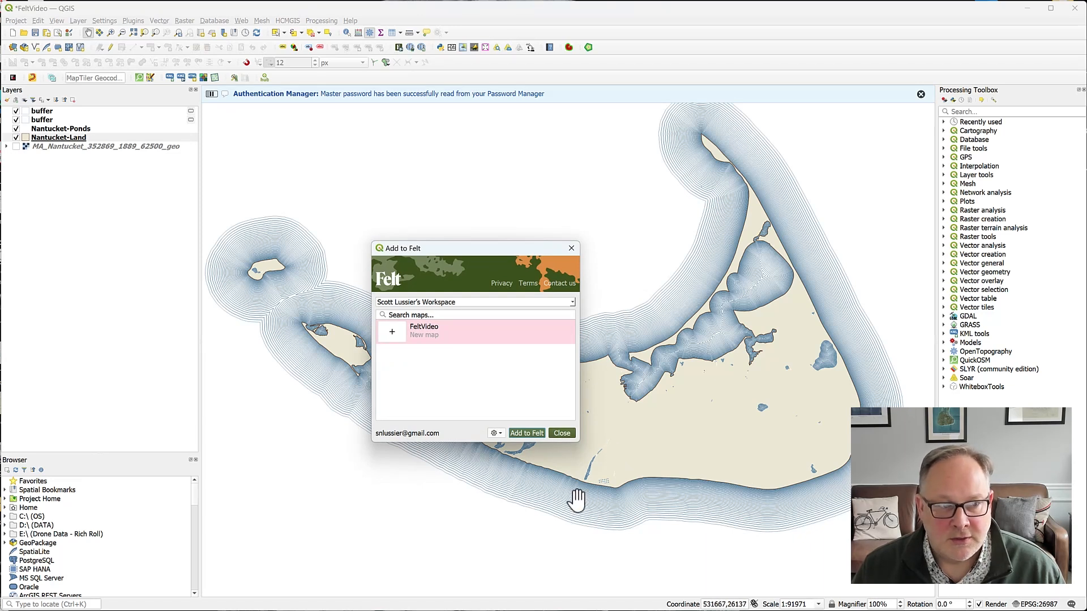
{"action": "left_click", "coordinate": [527, 432]}
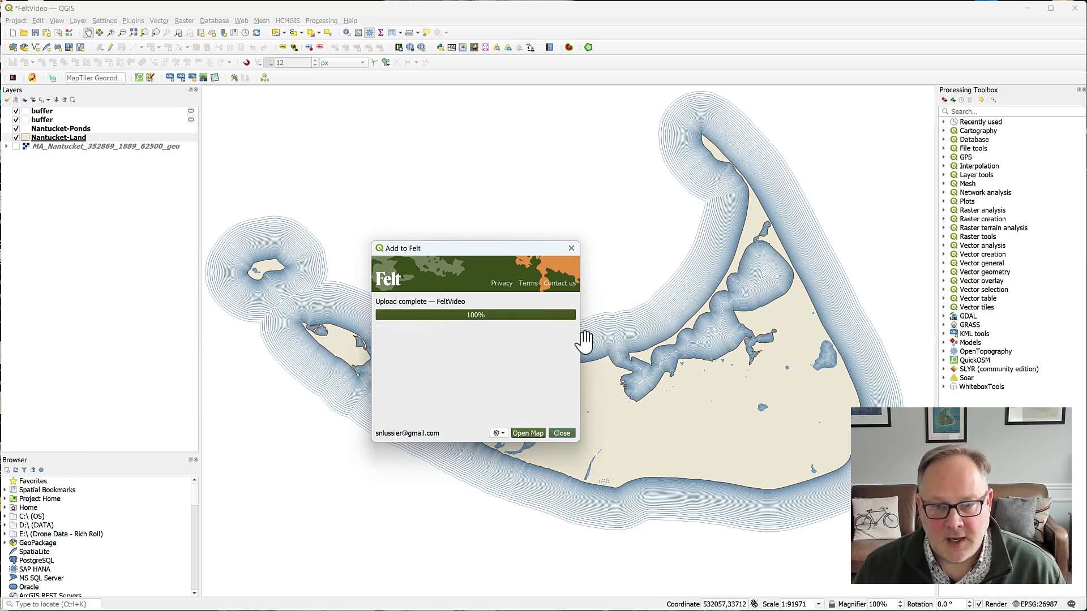
{"action": "left_click", "coordinate": [527, 433]}
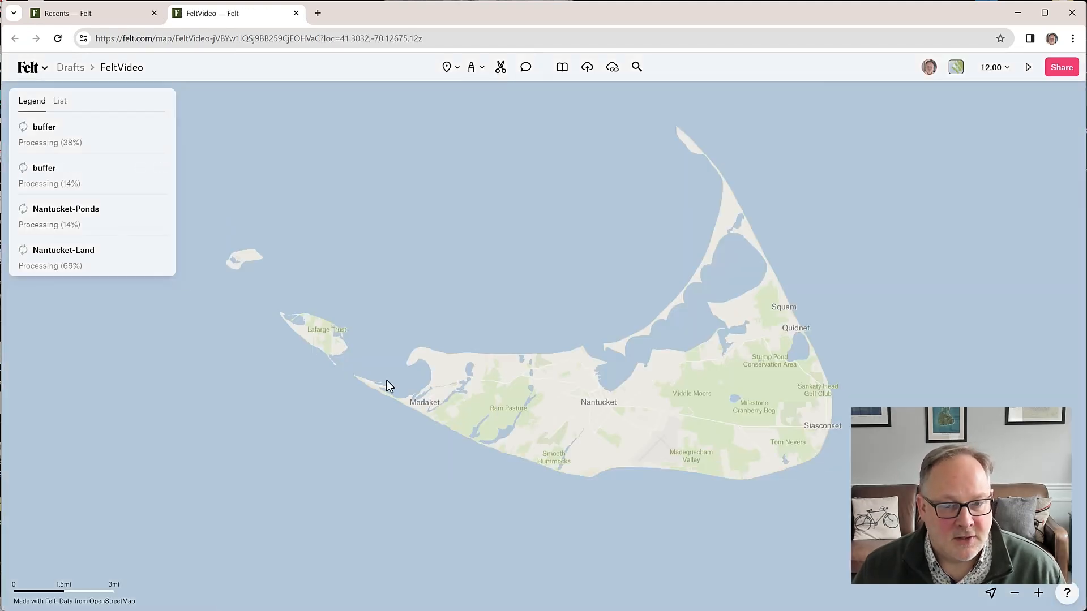
{"action": "mouse_move", "coordinate": [352, 339]}
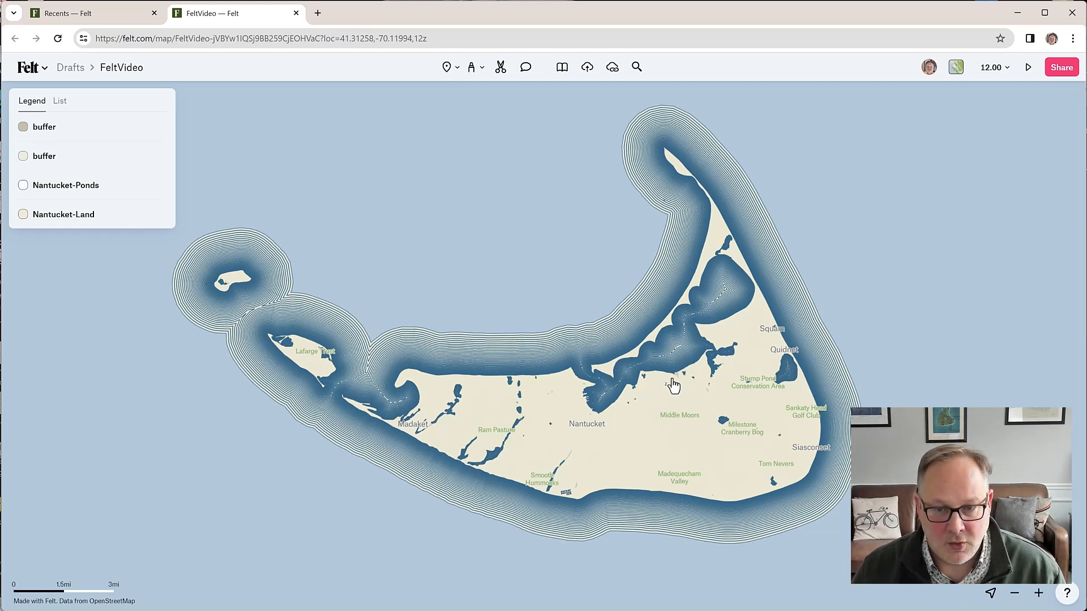
{"action": "mouse_move", "coordinate": [489, 345]}
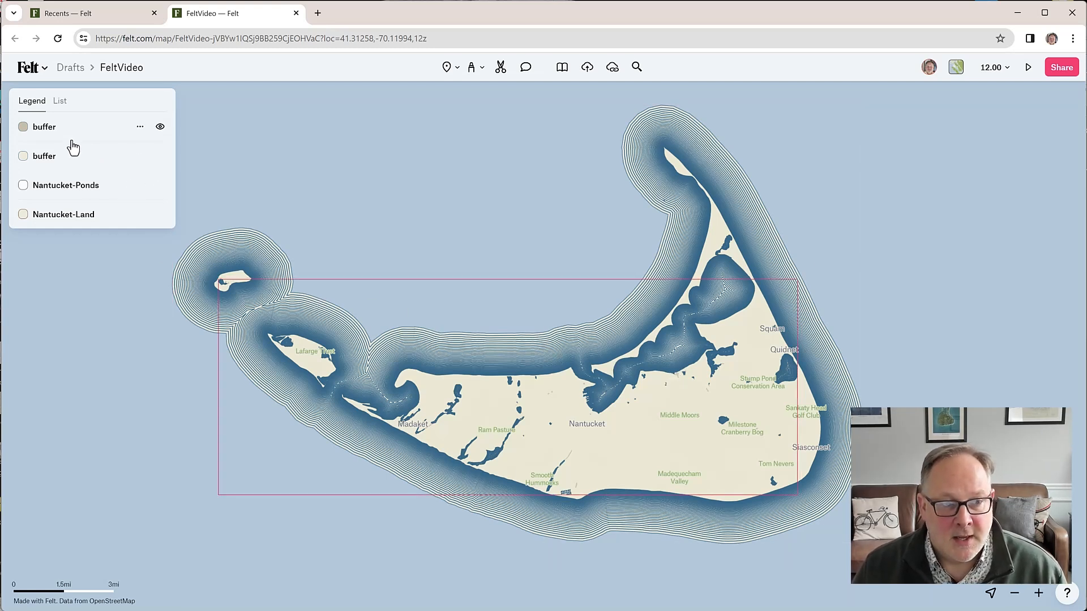
- Thin the first buffer layer's outlines to 0.5 px
{"action": "left_click", "coordinate": [44, 127]}
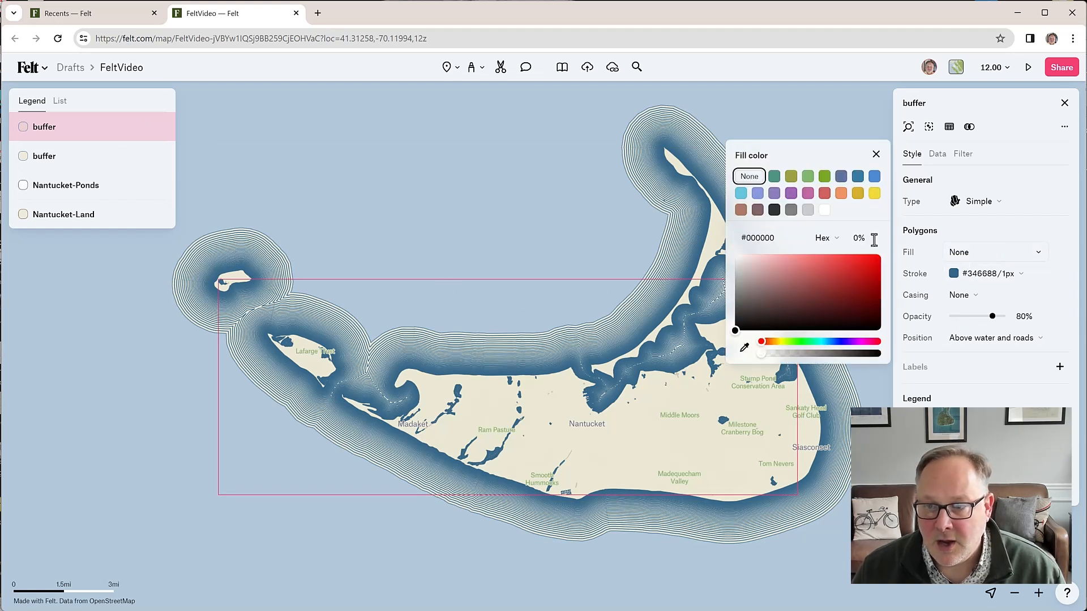
{"action": "left_click", "coordinate": [983, 273]}
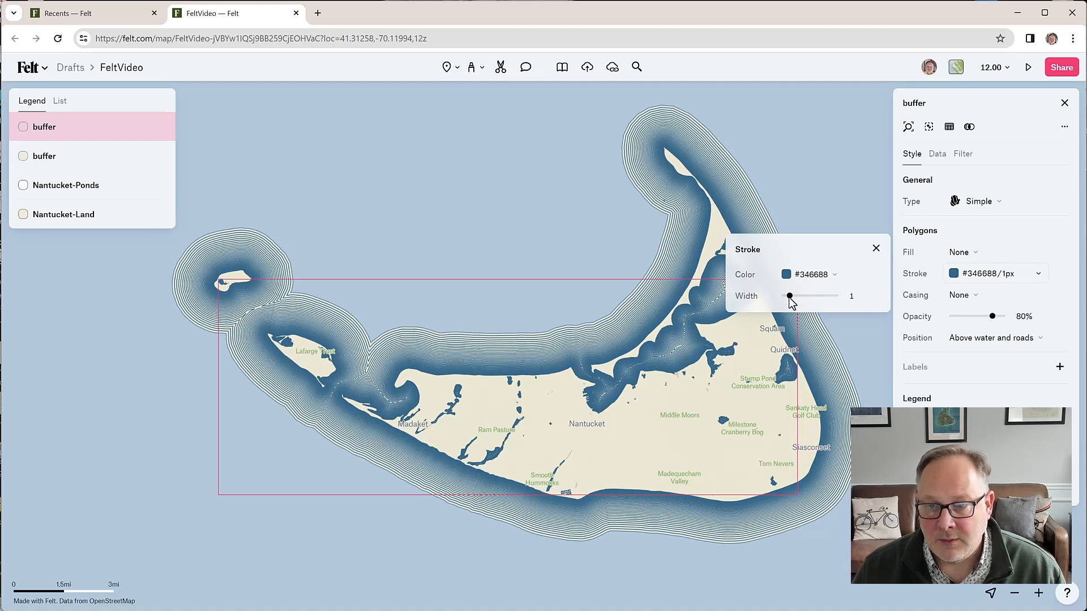
{"action": "left_click_drag", "start_coordinate": [816, 296], "coordinate": [788, 296]}
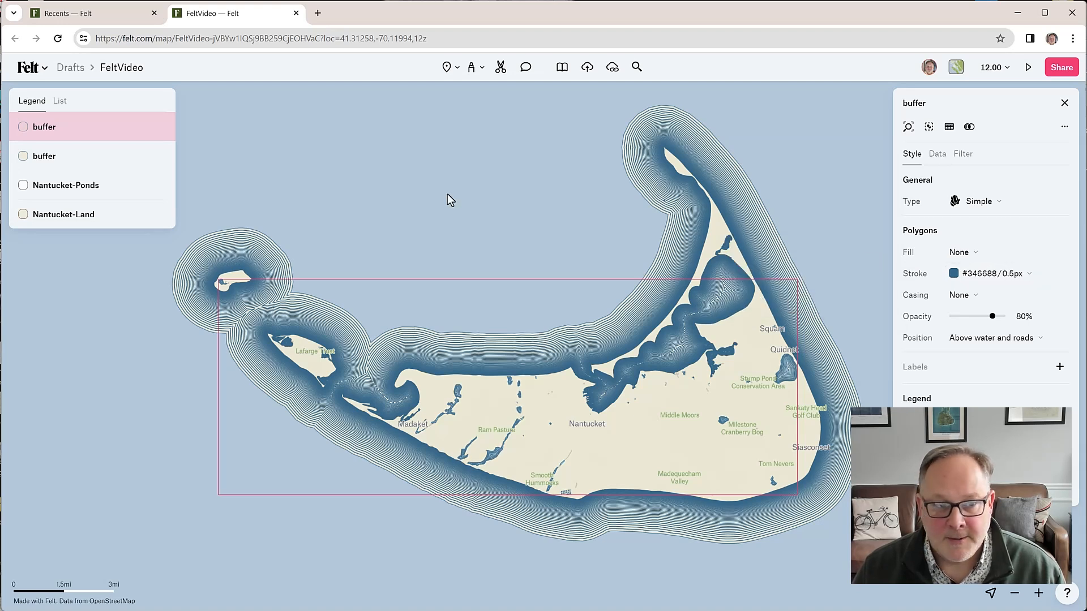
- Remove the second buffer layer's fill and thin its outlines to 0.5 px
{"action": "left_click", "coordinate": [44, 155]}
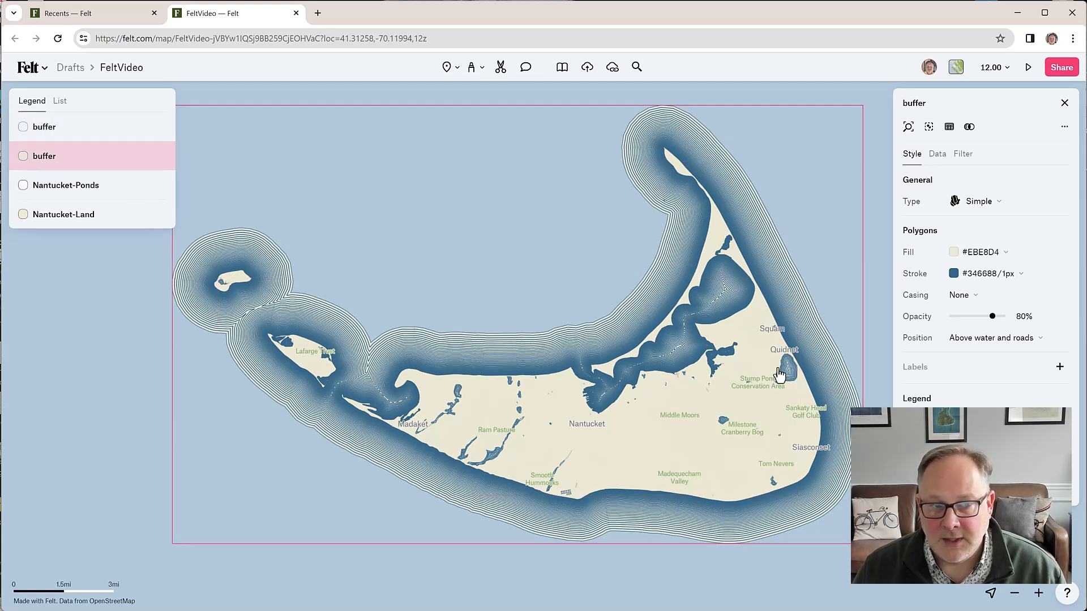
{"action": "mouse_move", "coordinate": [800, 293]}
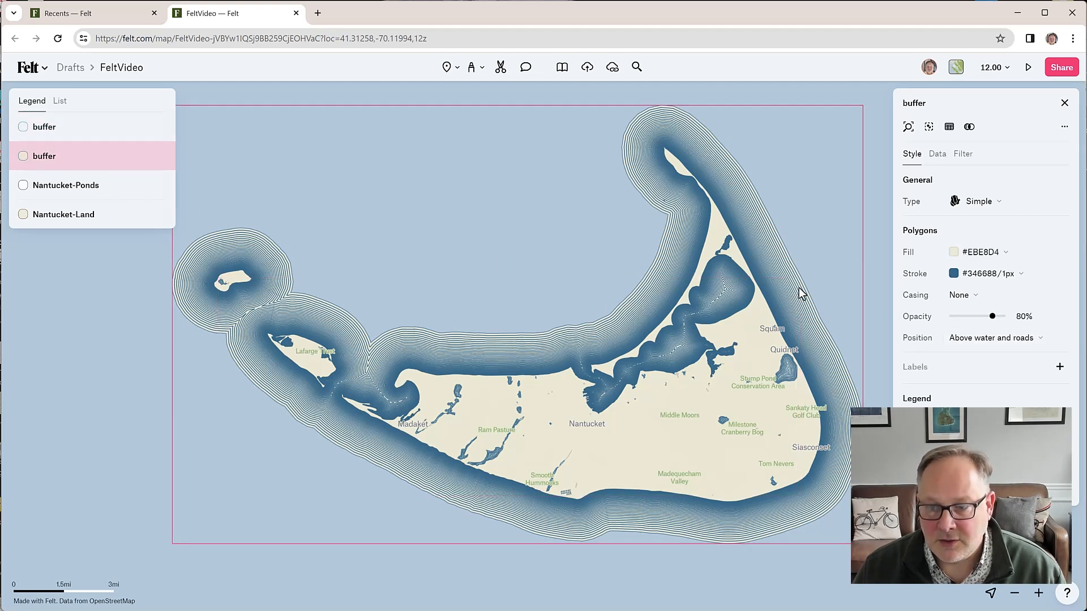
{"action": "left_click", "coordinate": [954, 251]}
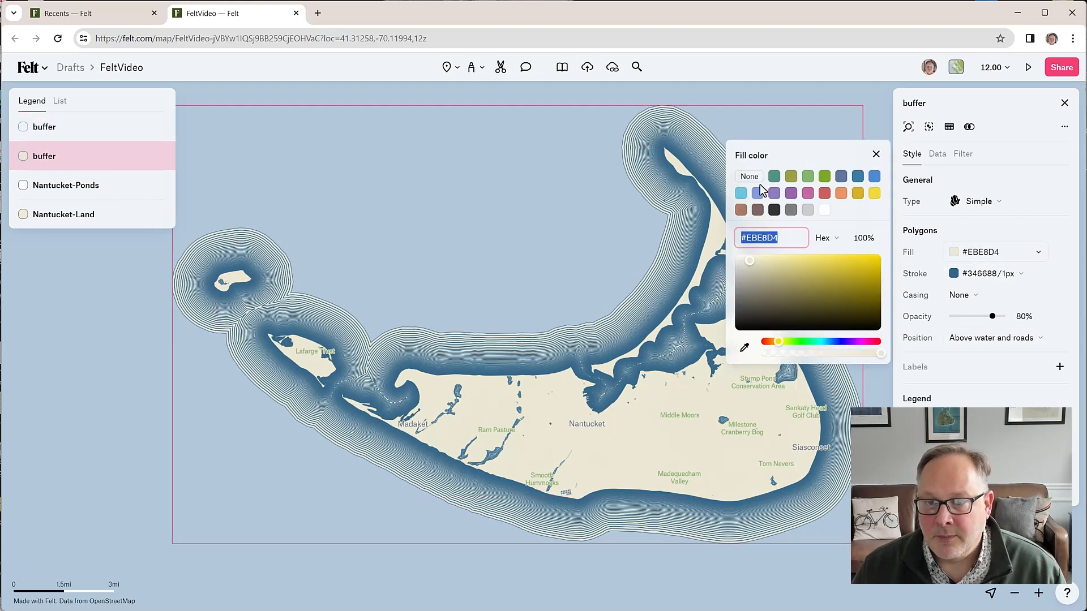
{"action": "left_click", "coordinate": [748, 176]}
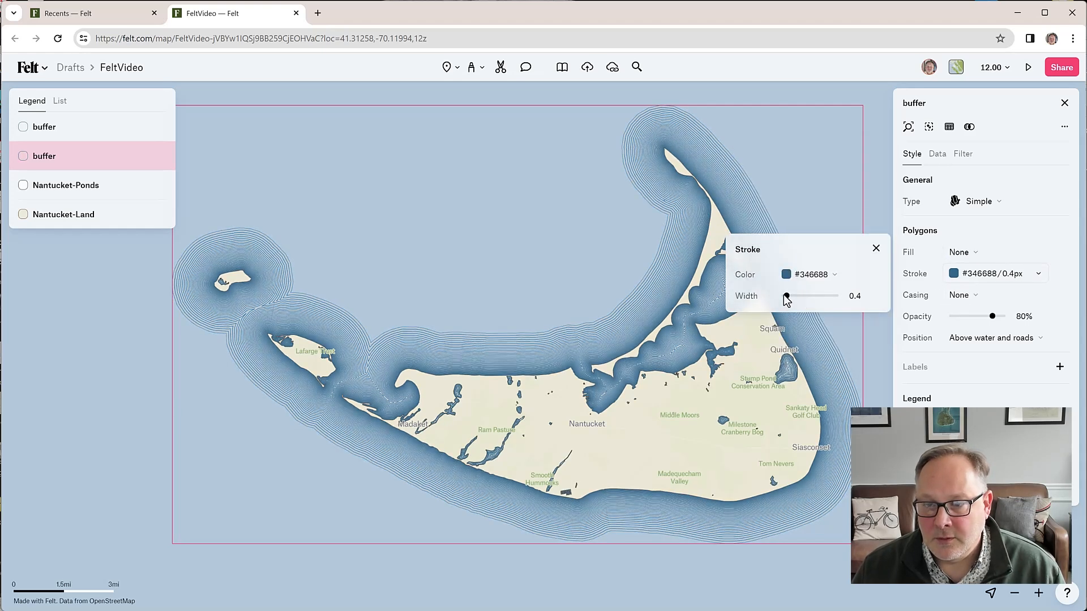
{"action": "left_click_drag", "start_coordinate": [784, 296], "coordinate": [787, 296]}
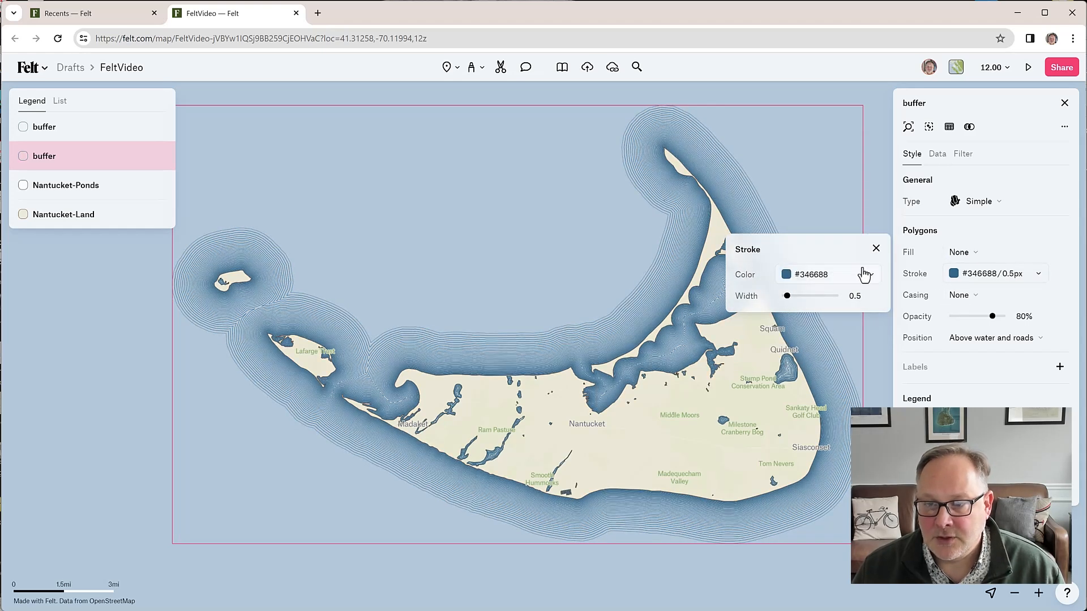
{"action": "left_click", "coordinate": [875, 248]}
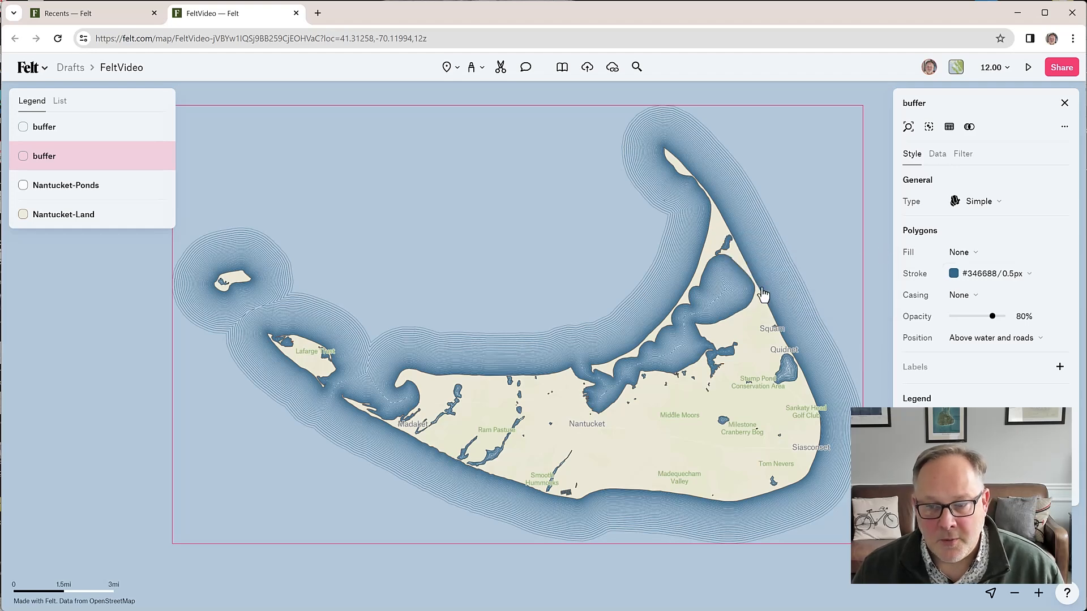
- Zoom and pan the Waterlines map to inspect the rings around Madaket
{"action": "scroll", "scroll_direction": "down", "scroll_amount": 3}
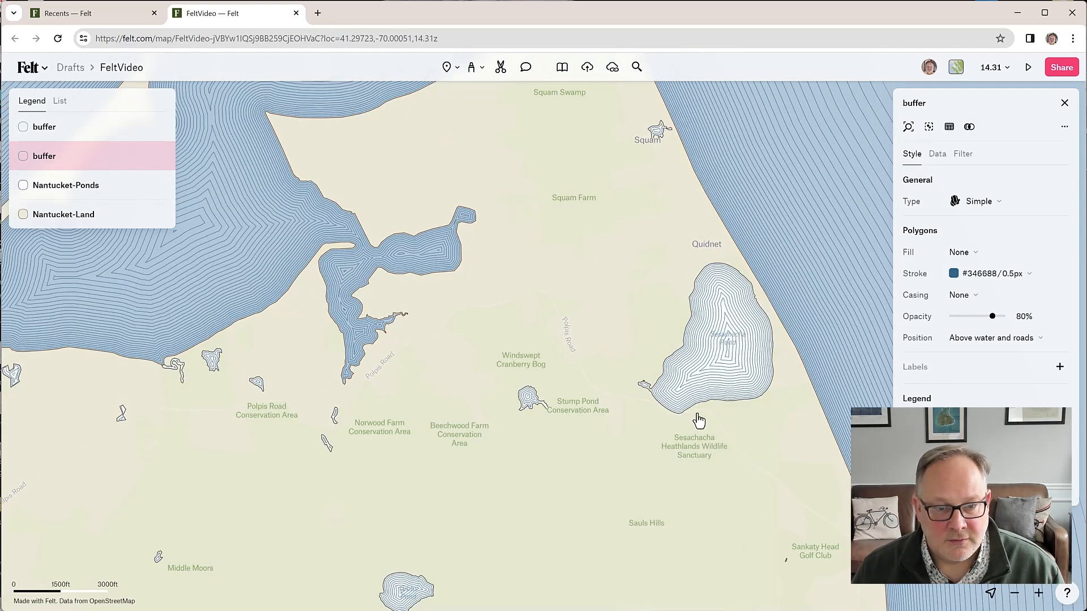
{"action": "mouse_move", "coordinate": [822, 278]}
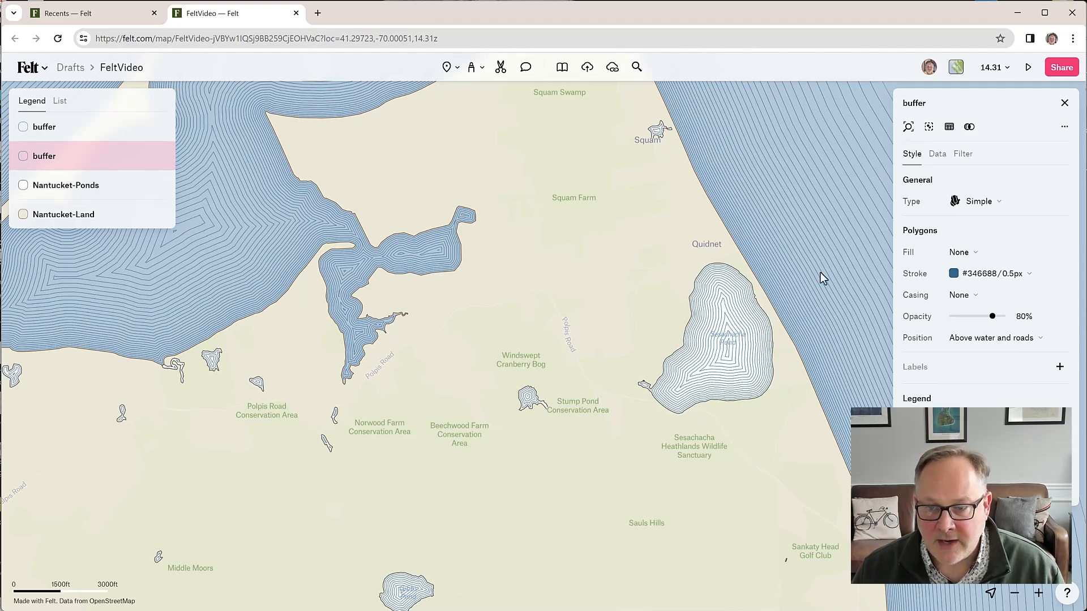
{"action": "scroll", "scroll_direction": "down", "scroll_amount": 3}
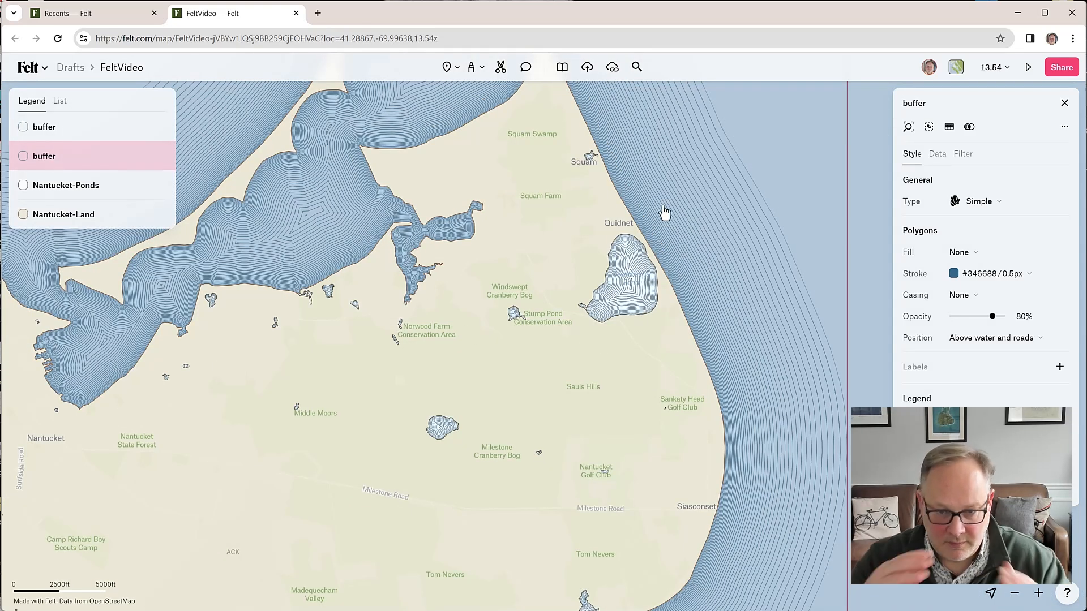
{"action": "mouse_move", "coordinate": [716, 281]}
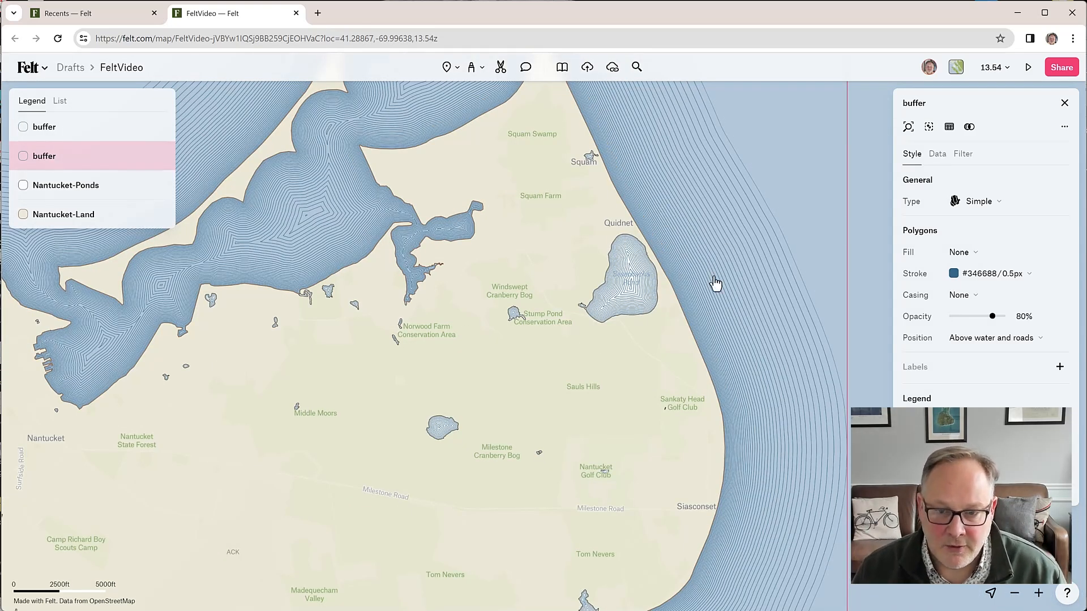
{"action": "scroll", "scroll_direction": "down", "scroll_amount": 3}
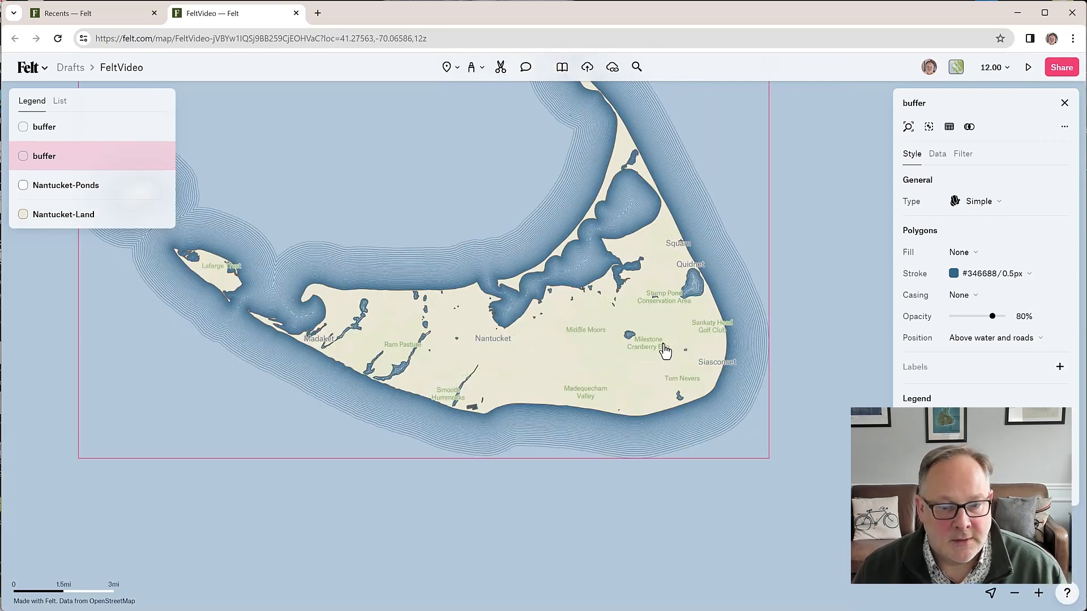
{"action": "scroll", "scroll_direction": "down", "scroll_amount": 3}
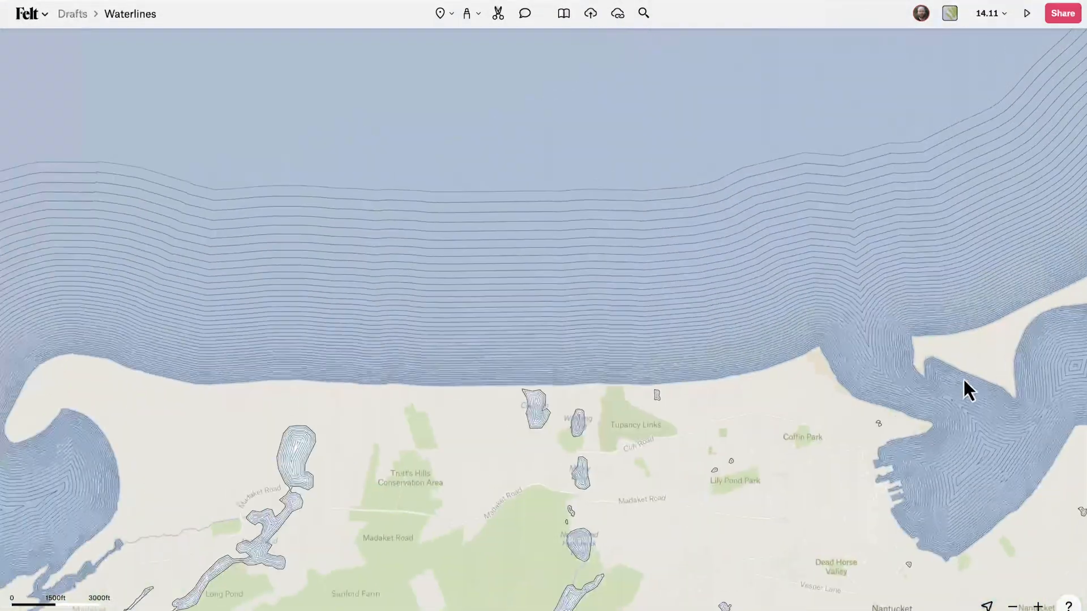
{"action": "left_click_drag", "start_coordinate": [969, 389], "coordinate": [417, 315]}
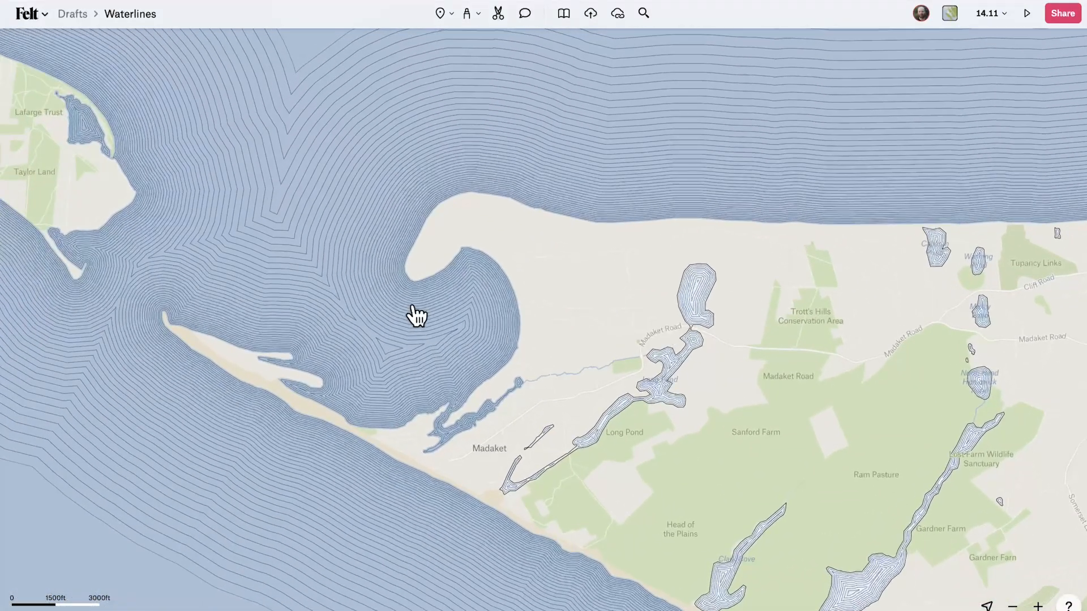